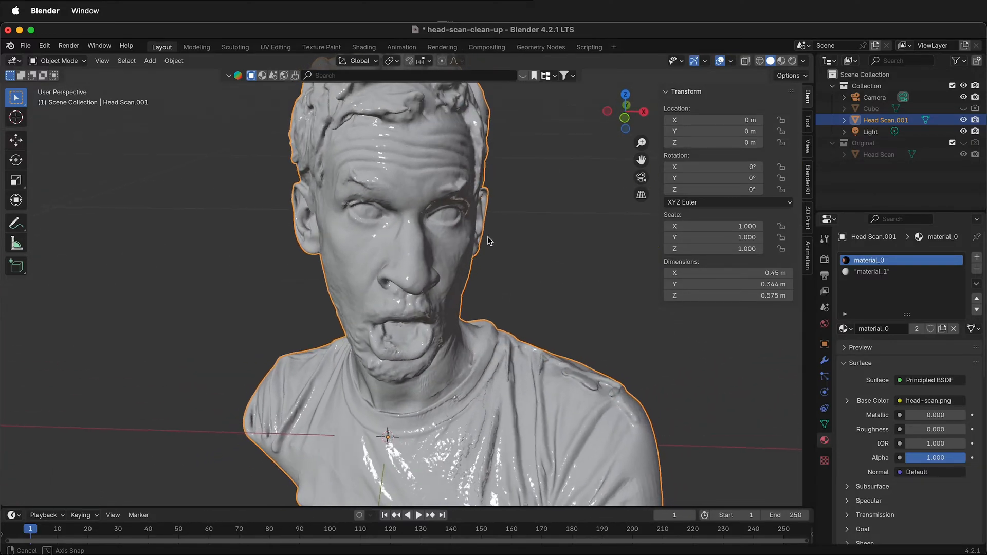
- Inspect the bust's jagged shirt overhangs, then enter Edit Mode and view the mesh from inside
drag(491, 242, 404, 239)
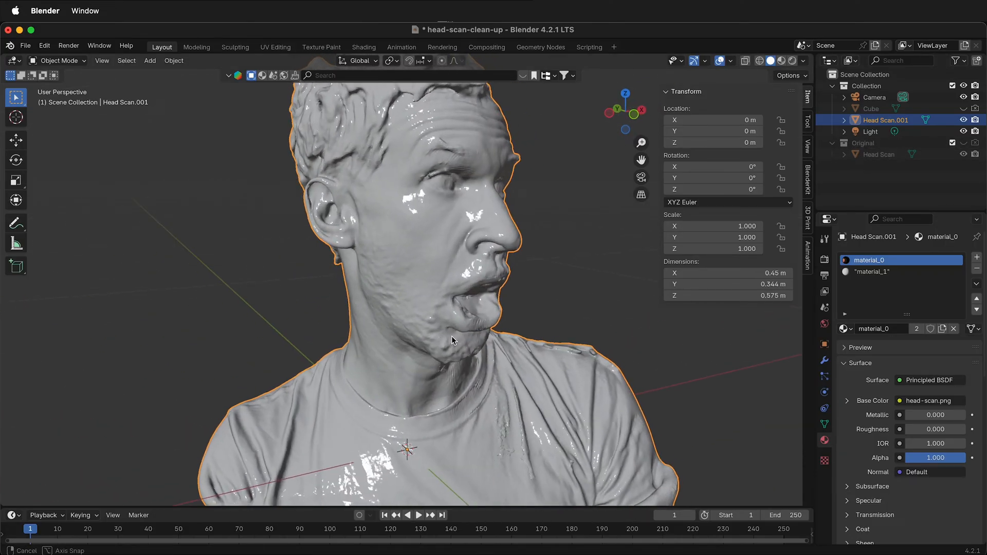
drag(450, 340, 371, 346)
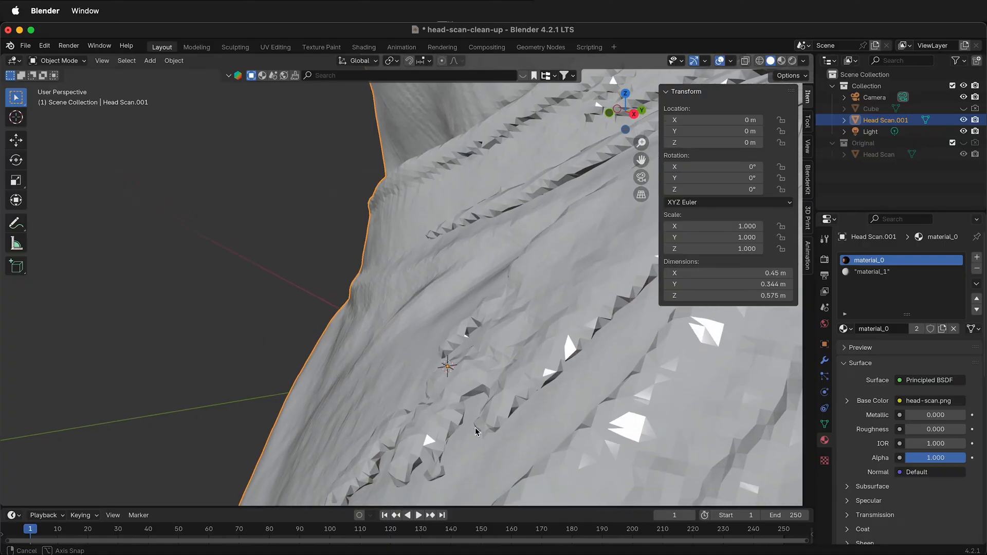
drag(475, 431, 538, 242)
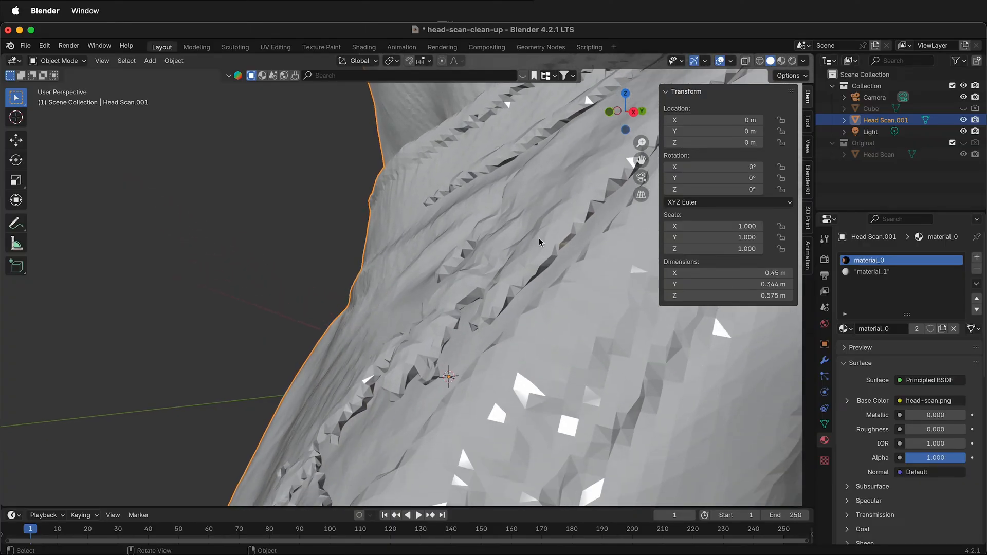
mouse_move(485, 221)
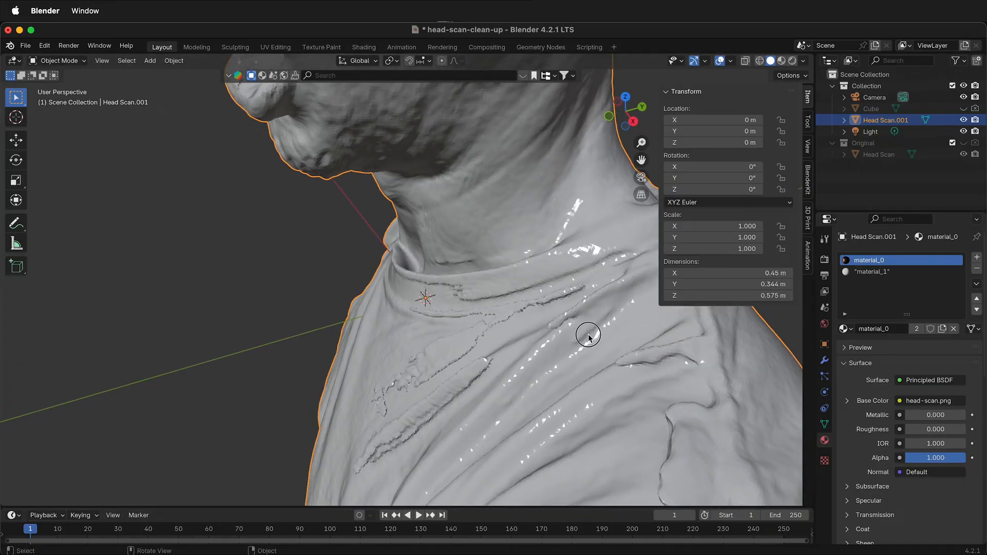
key(Tab)
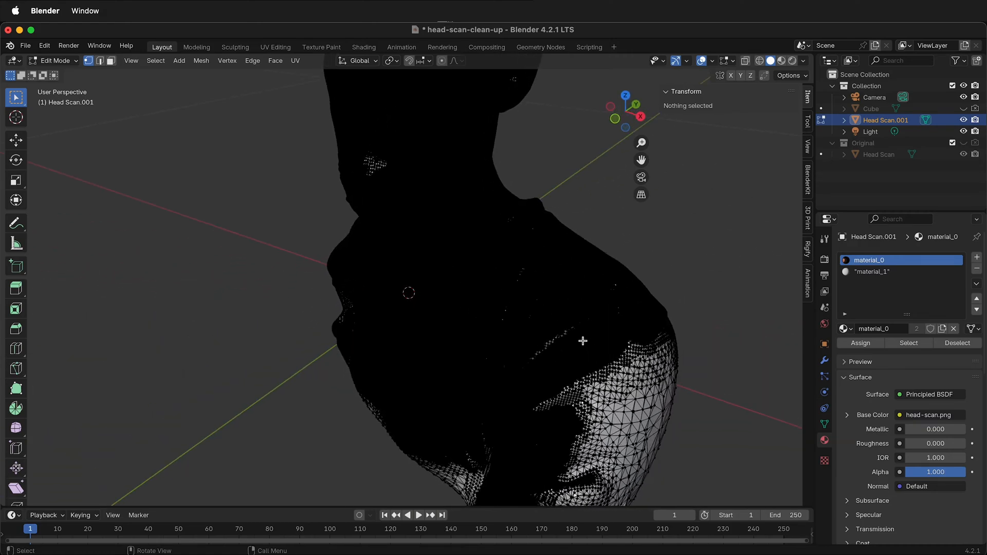
drag(583, 340, 579, 306)
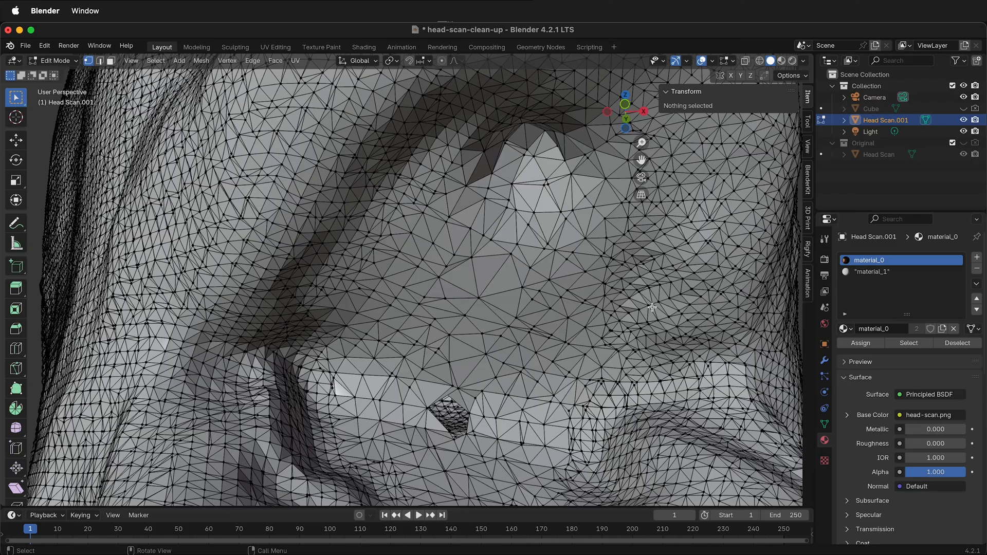
mouse_move(554, 373)
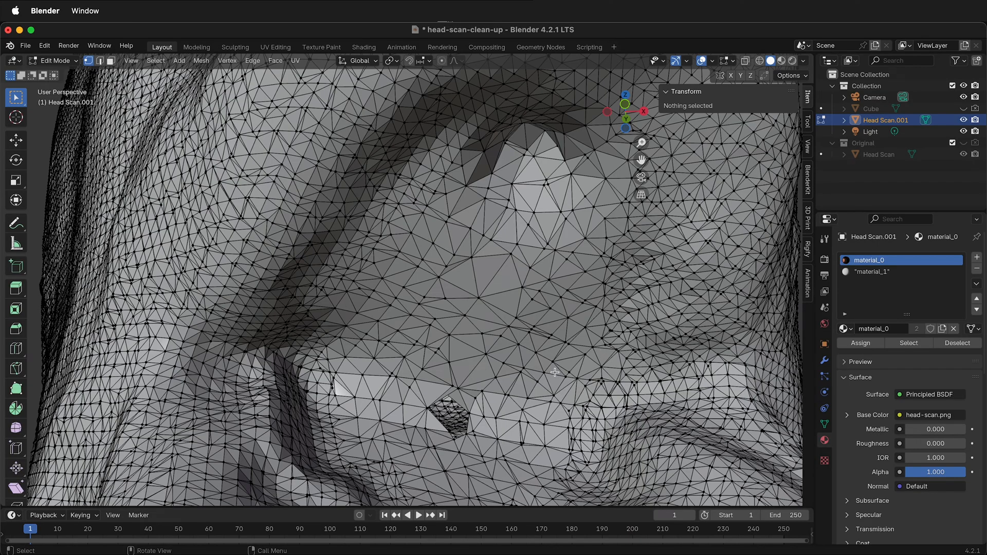
mouse_move(450, 417)
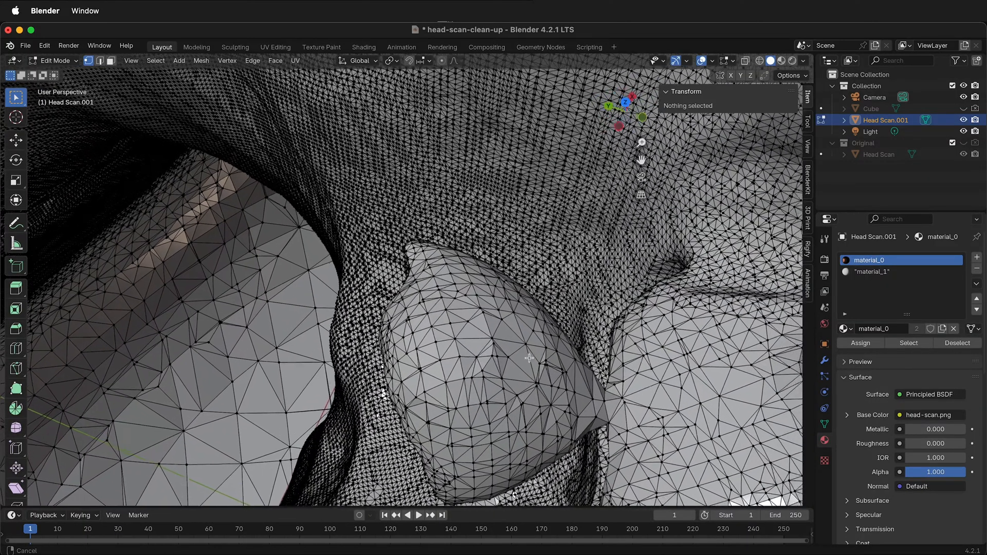
- Delete the stray overhanging lump at the shirt, then select the entire mesh
drag(529, 358, 520, 375)
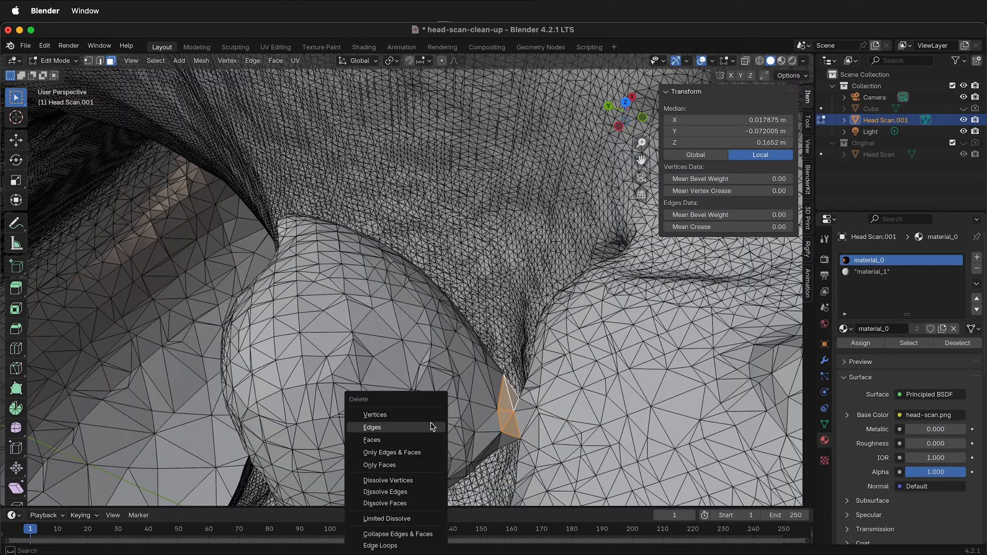
click(372, 427)
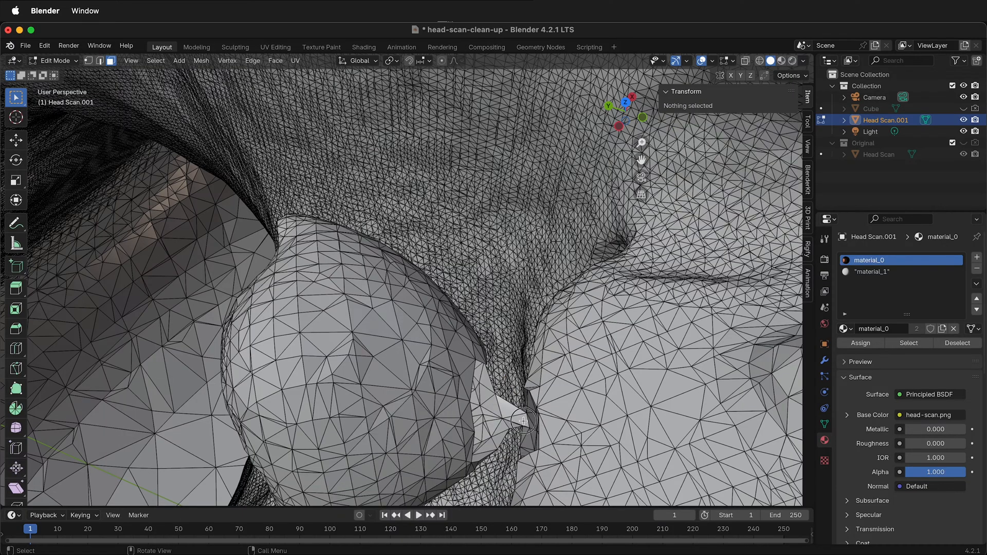
click(519, 423)
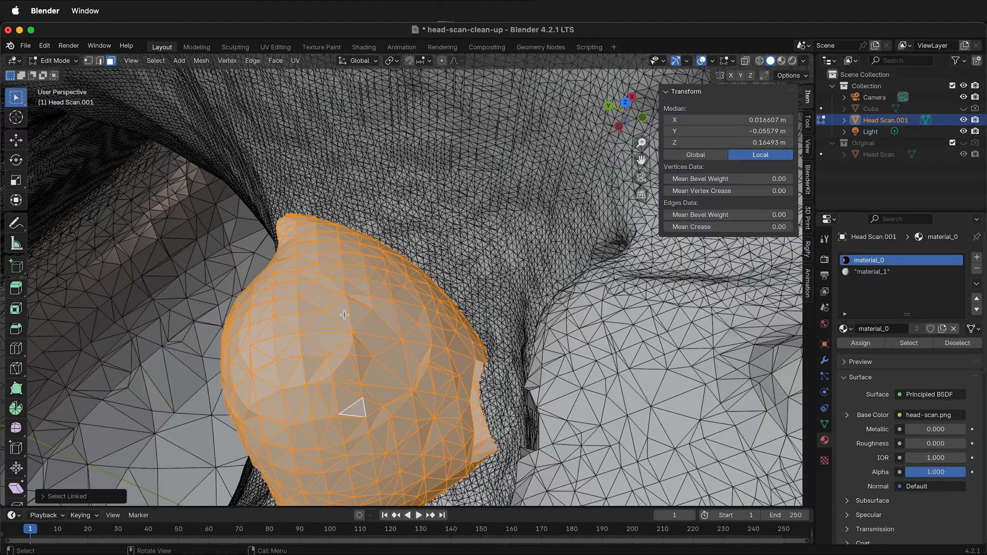
click(415, 516)
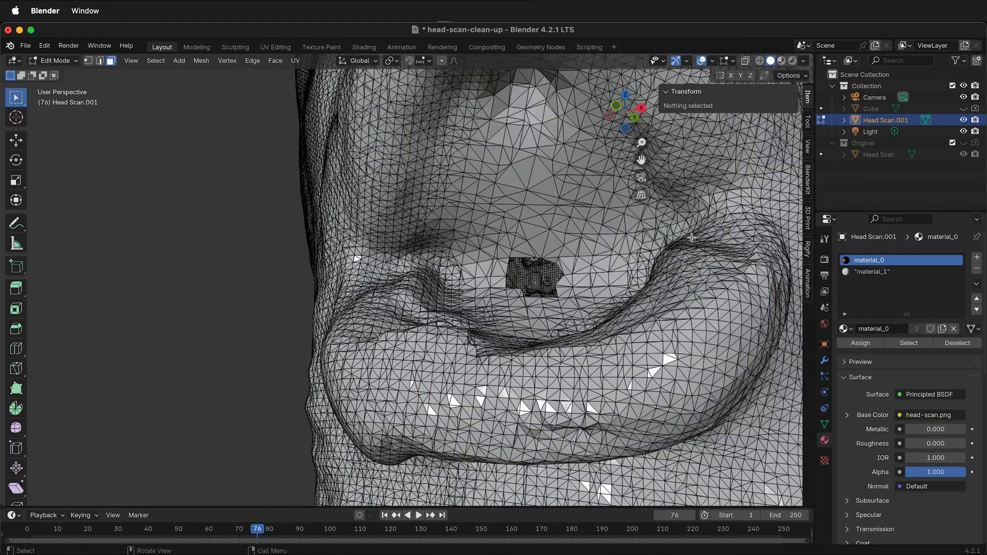
key(a)
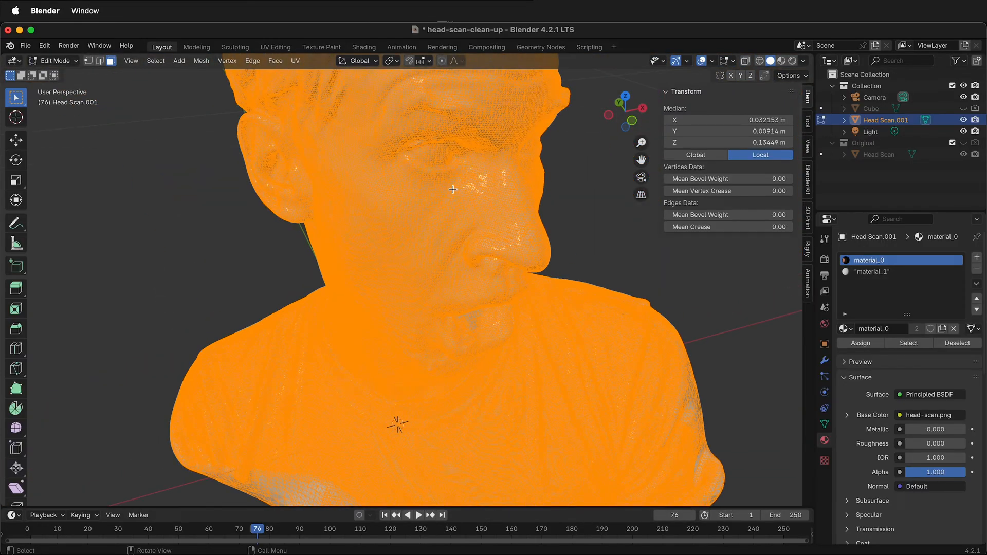
mouse_move(346, 258)
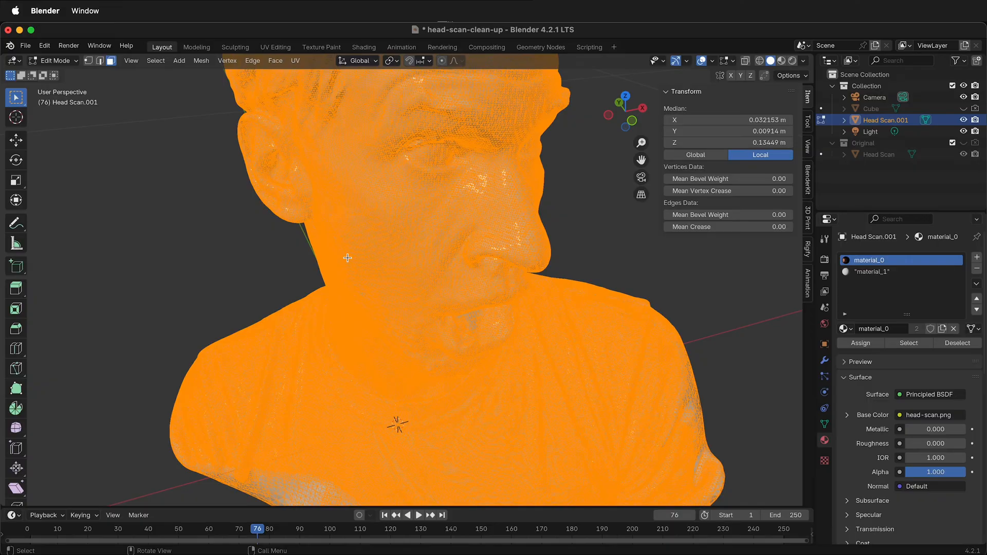
- Return to Object Mode and switch the bust to Sculpt Mode from the mode dropdown
key(Tab)
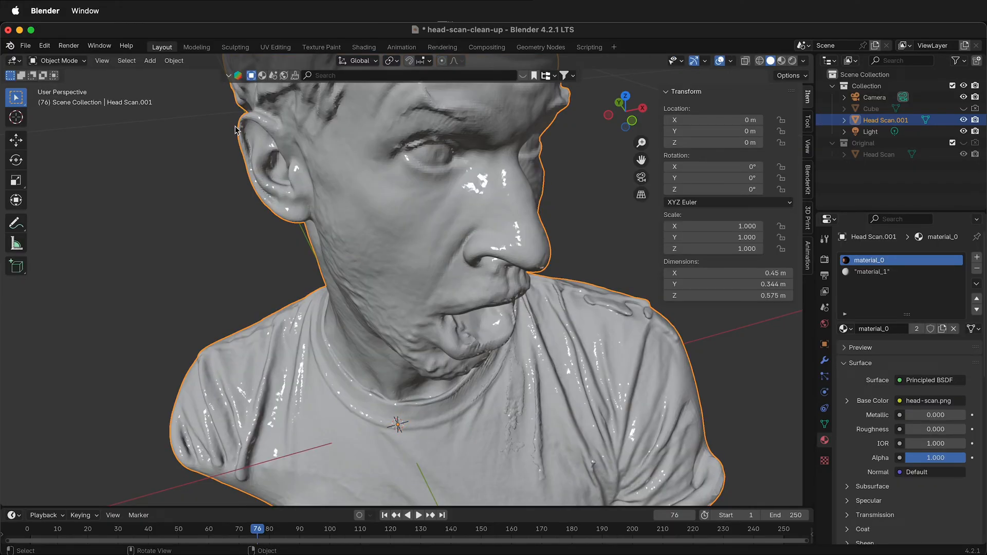
click(57, 60)
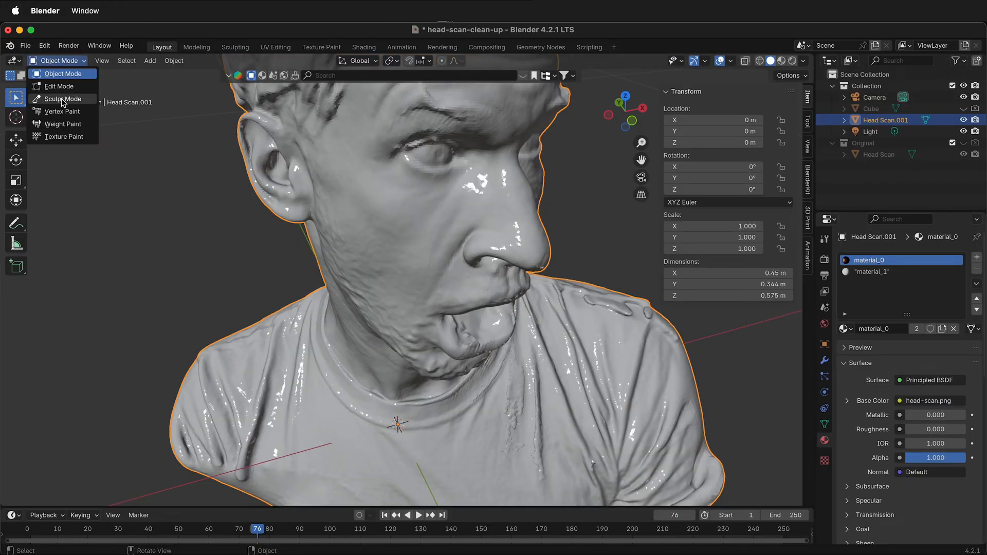
click(62, 99)
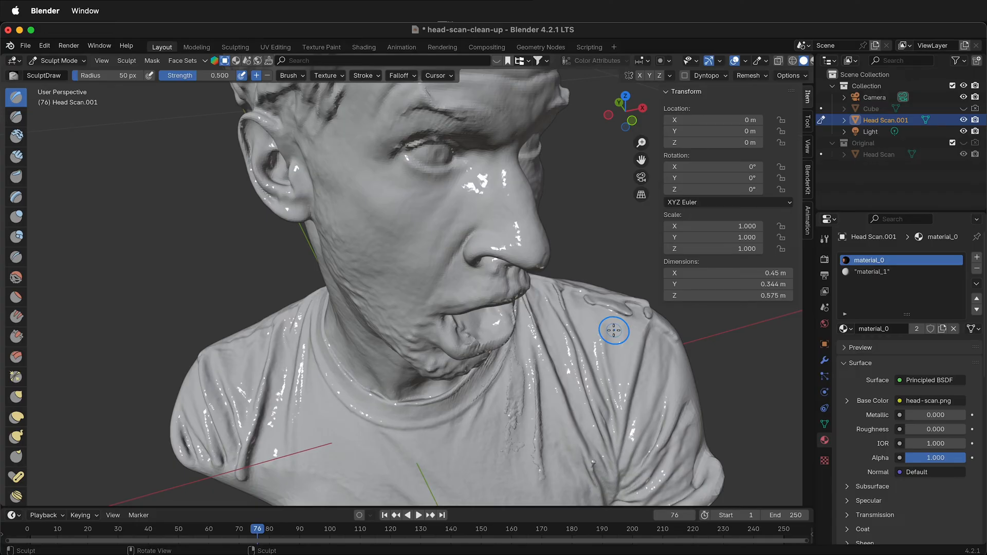
mouse_move(625, 303)
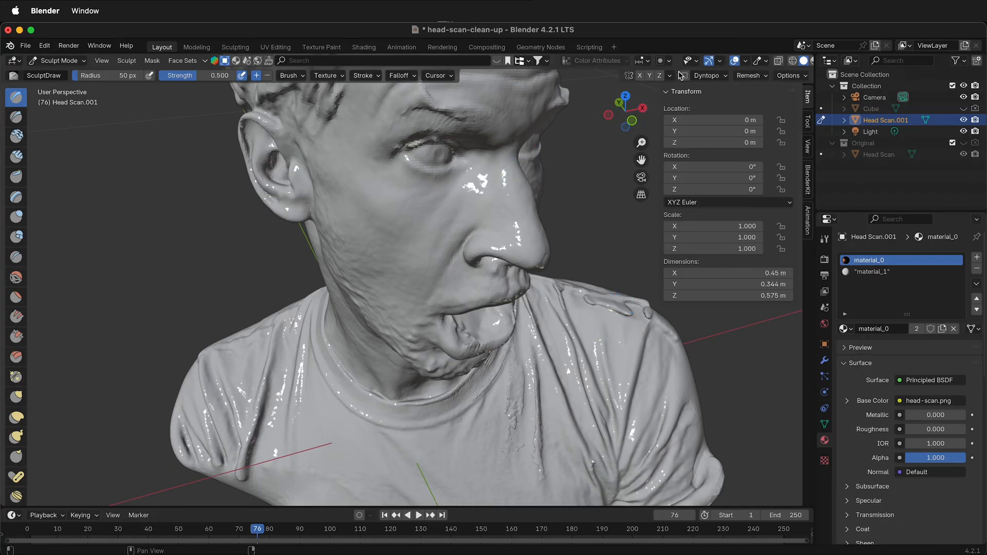
- Enable dynamic topology and smooth the lumps along the shoulder edge
click(705, 75)
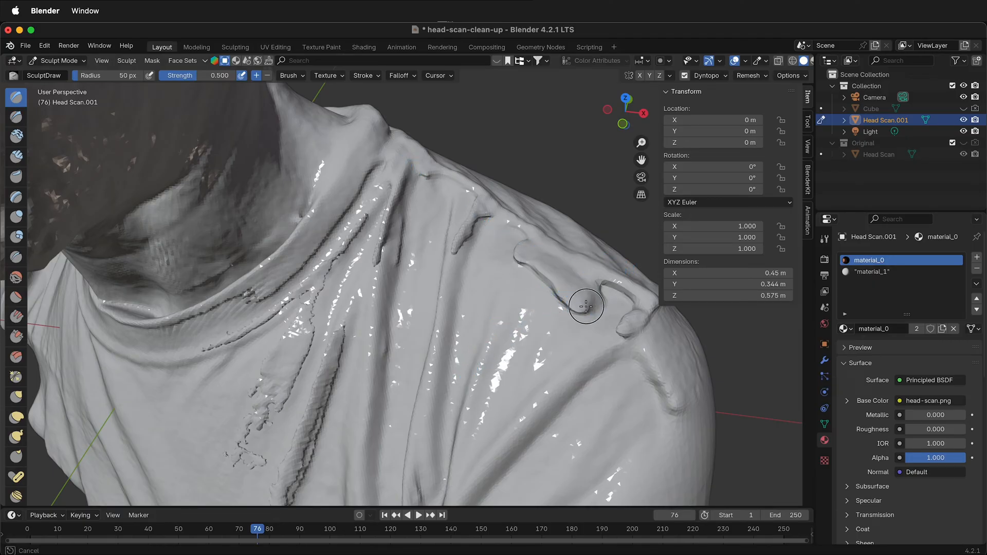
drag(586, 306, 513, 262)
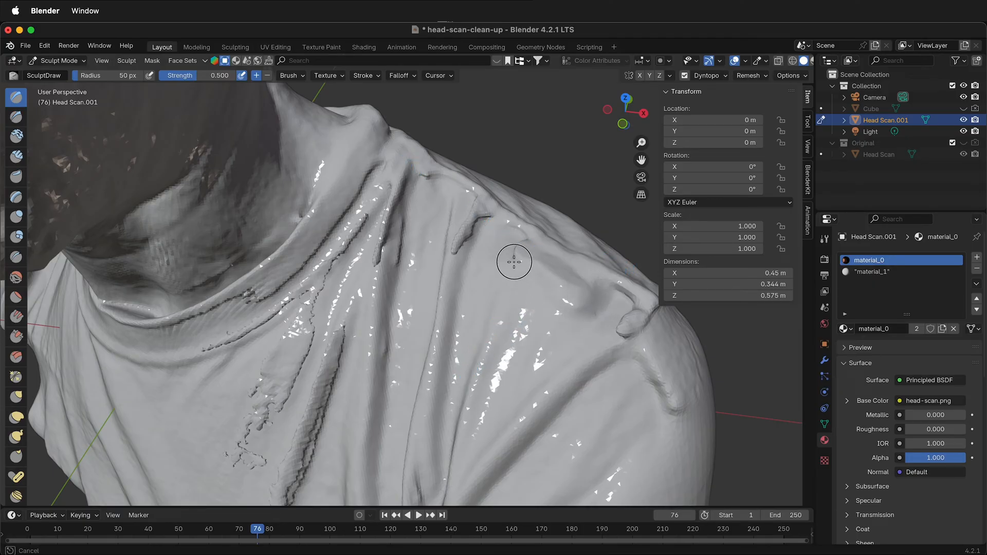
click(456, 261)
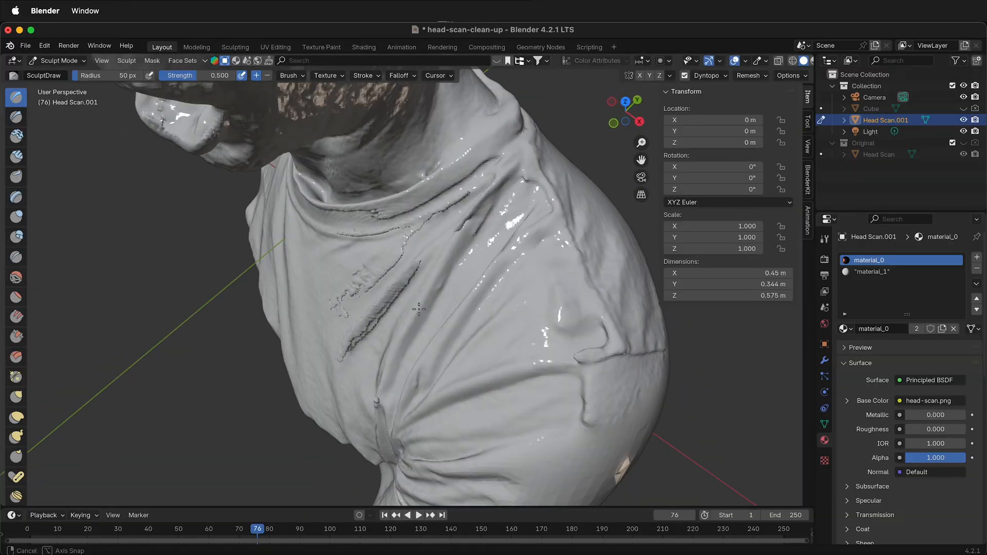
drag(415, 309, 416, 252)
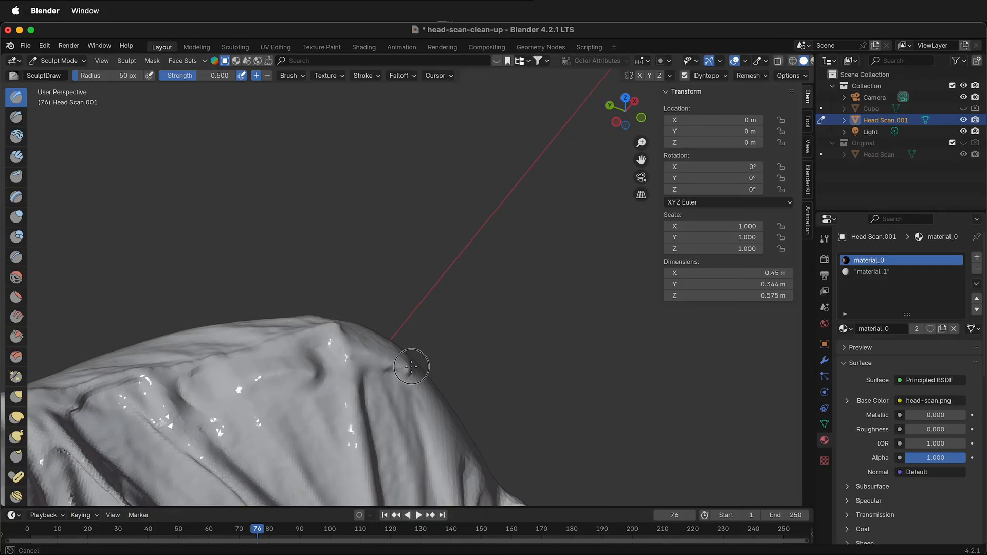
drag(411, 367, 253, 314)
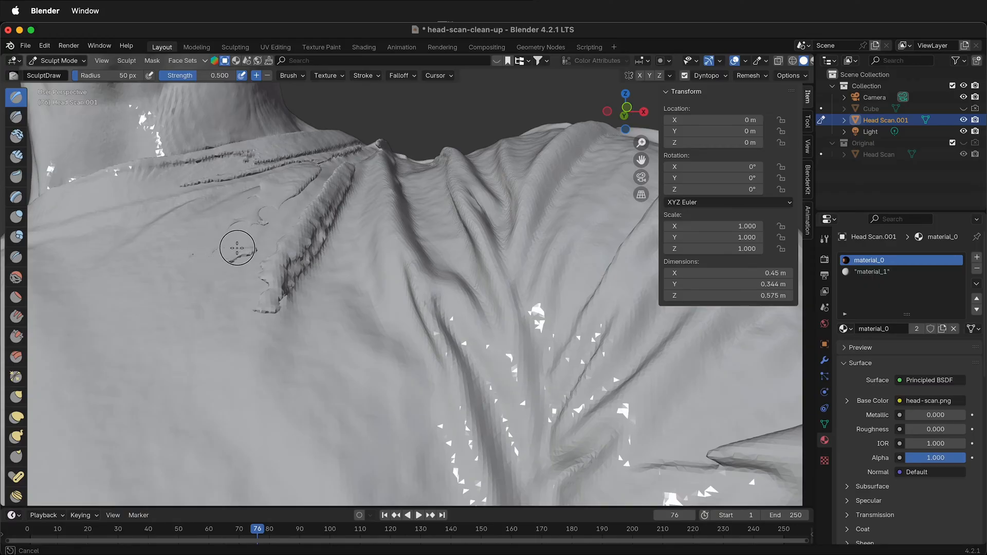
mouse_move(293, 190)
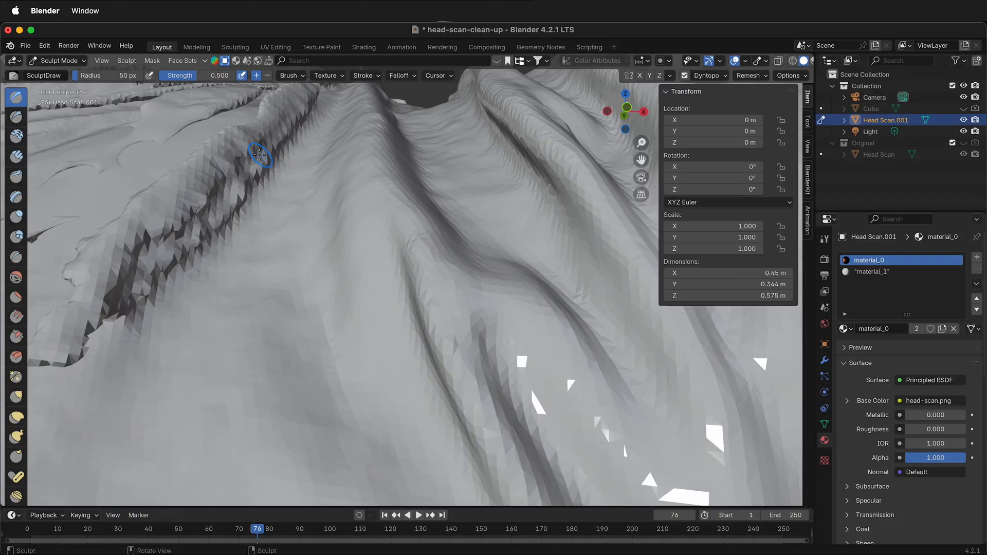
- Smooth the jagged ridges, crease and dents along the shirt fold below the collar
drag(258, 154, 300, 267)
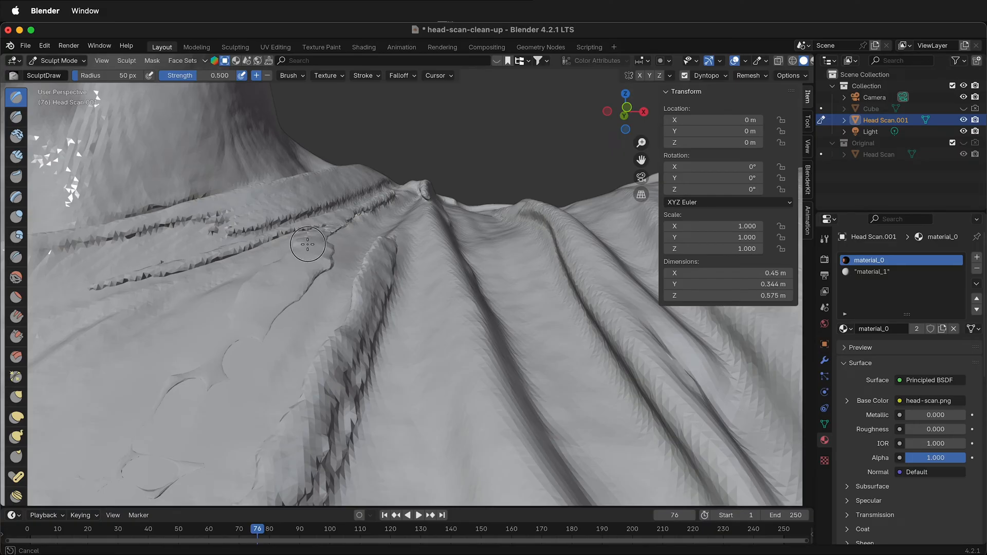
drag(308, 244, 323, 300)
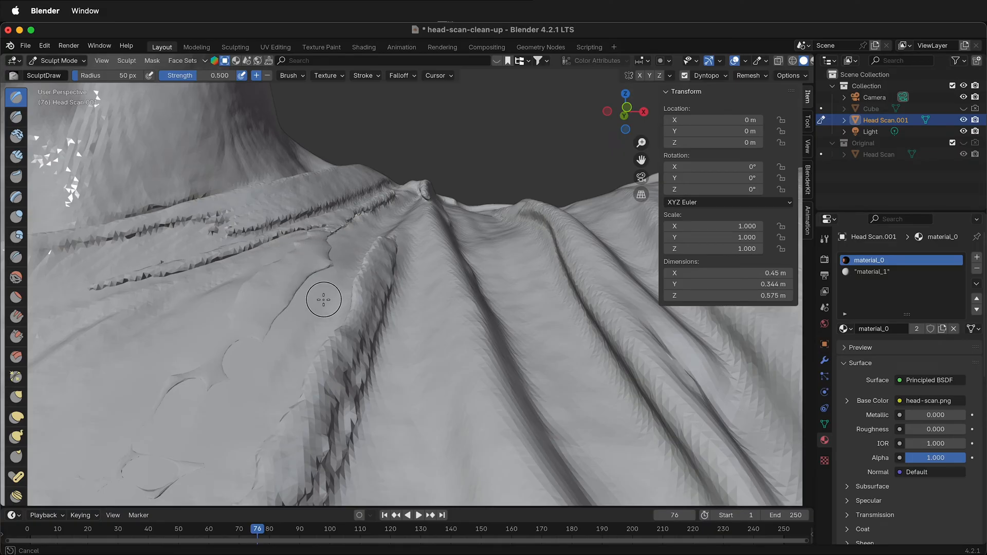
drag(323, 300, 290, 351)
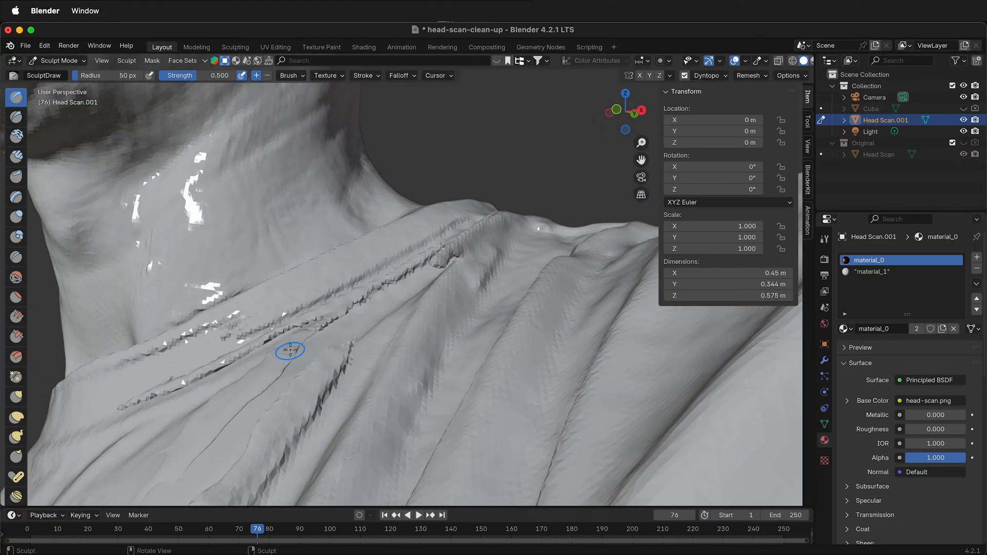
drag(289, 351, 496, 298)
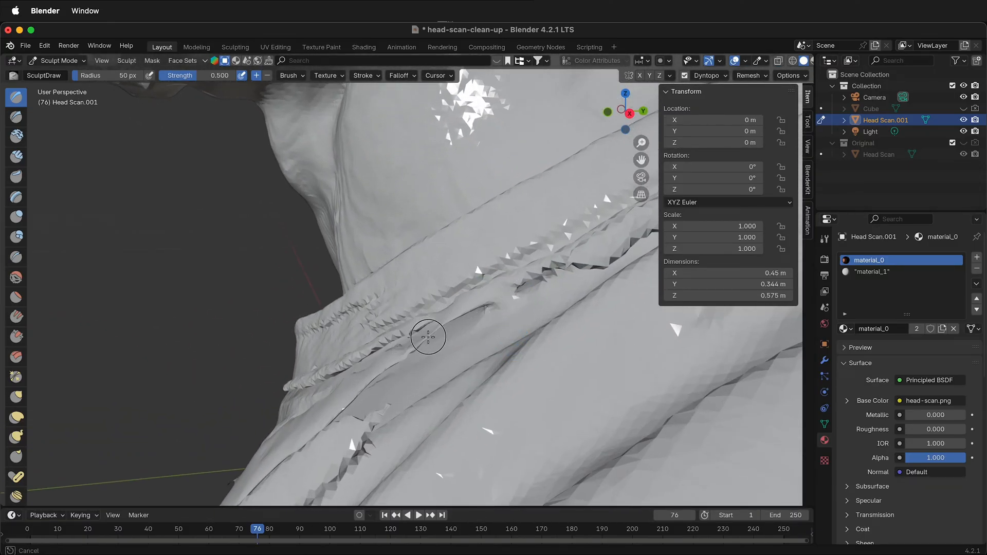
drag(428, 336, 556, 263)
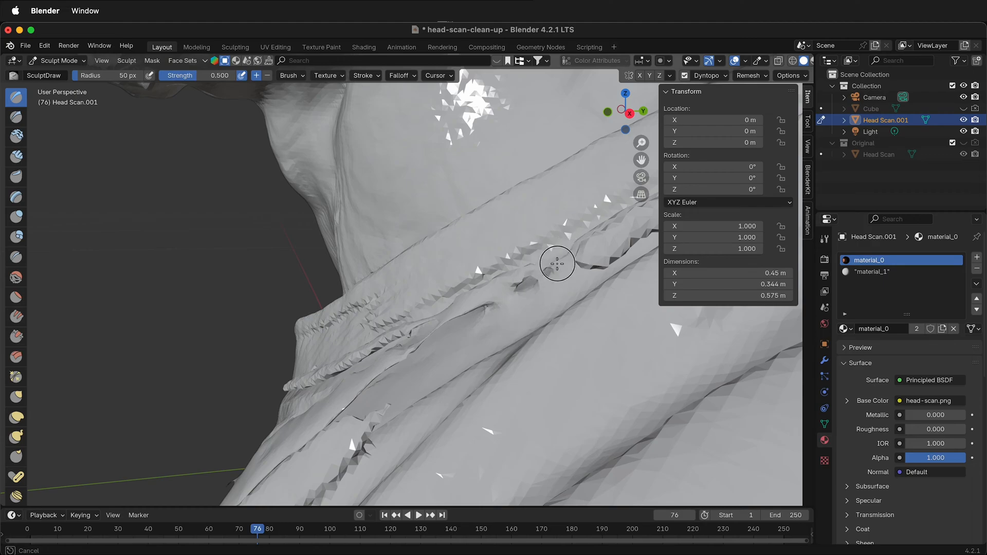
mouse_move(647, 219)
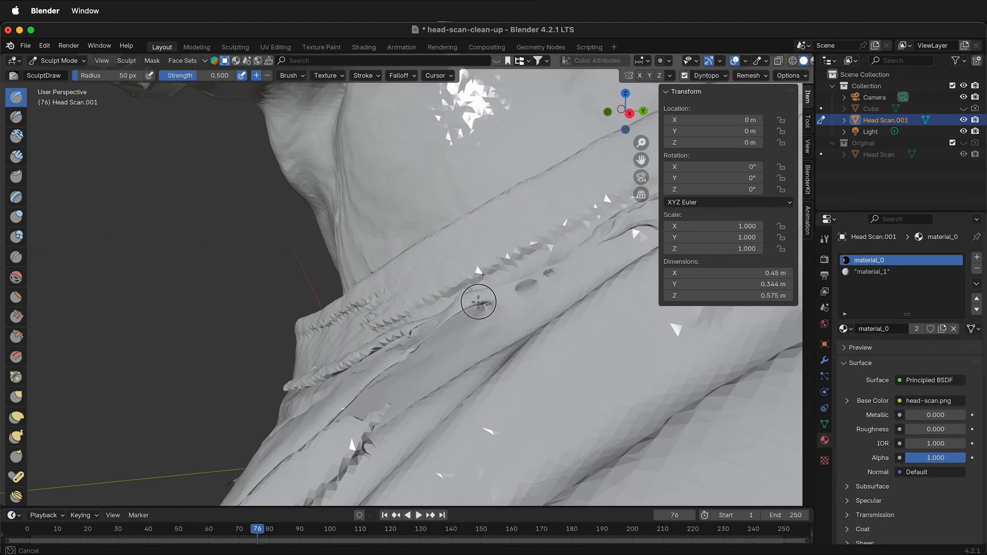
drag(479, 302, 423, 333)
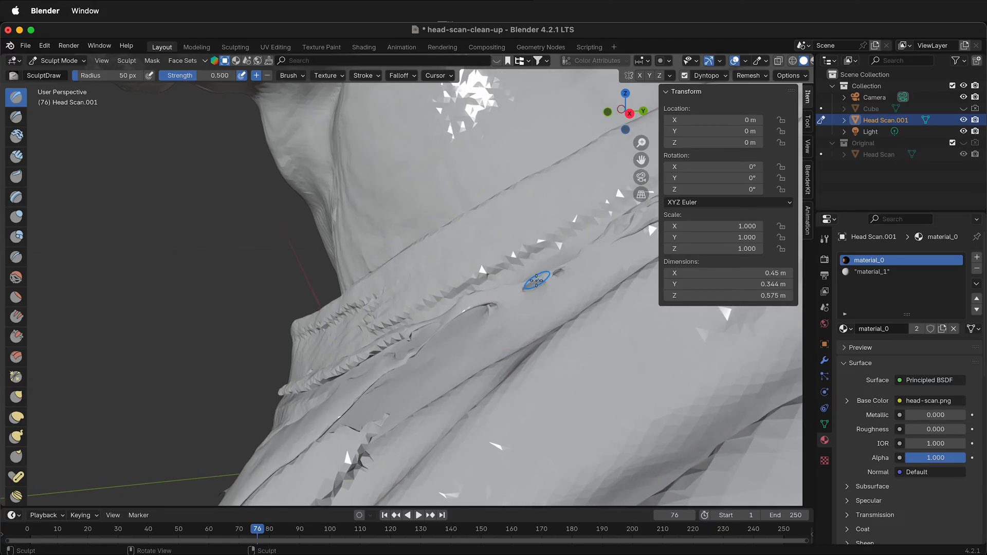
- In Edit Mode, delete the overhanging flap and a smaller patch along the shirt fold
key(Tab)
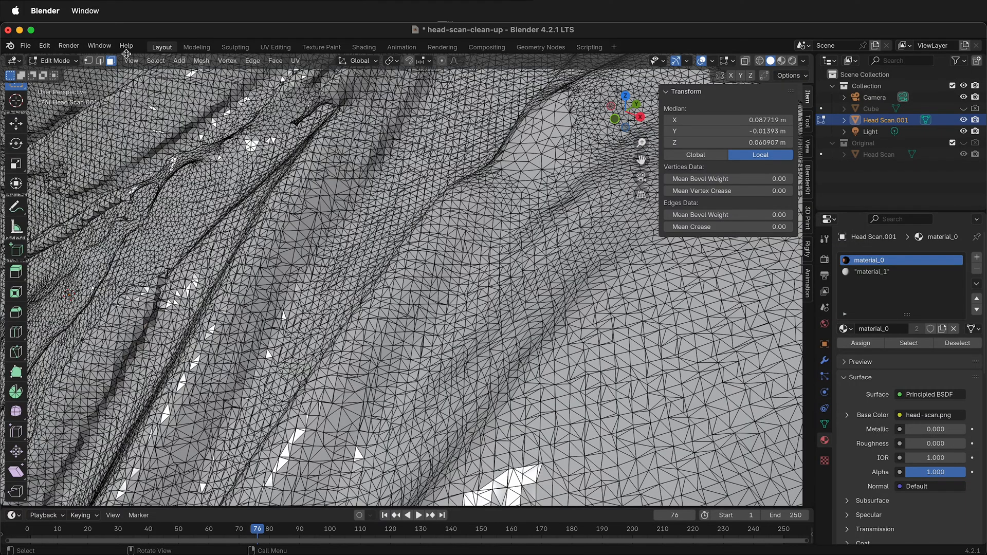
click(131, 60)
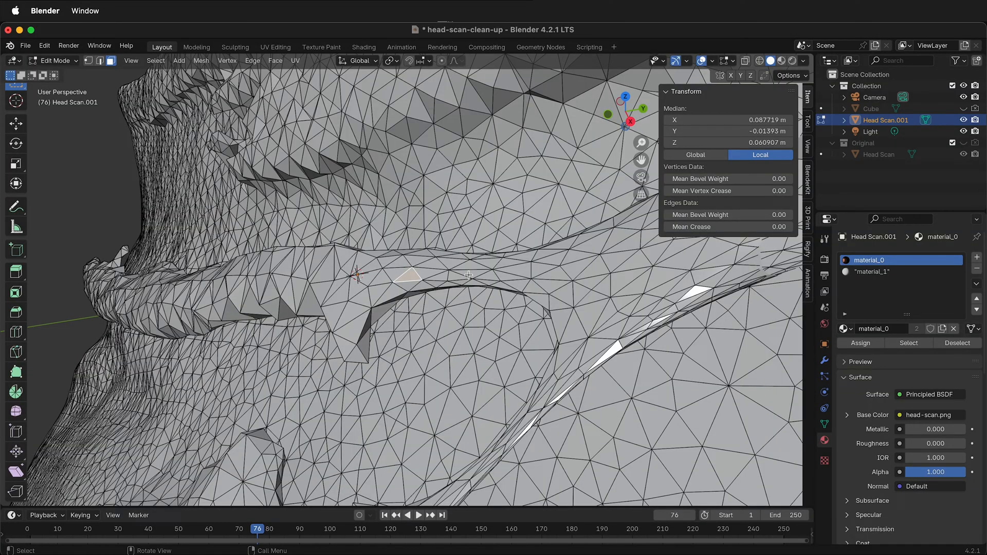
click(473, 274)
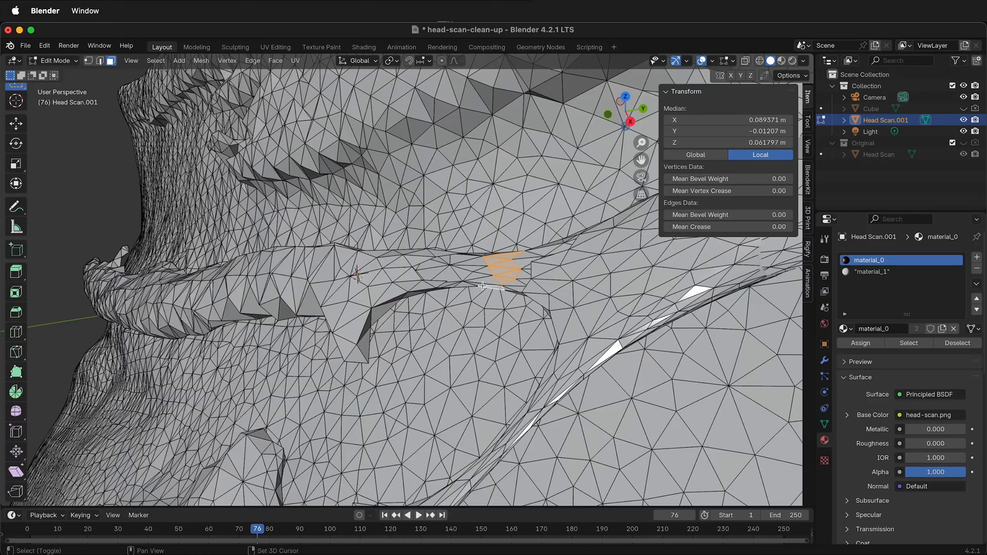
key(x)
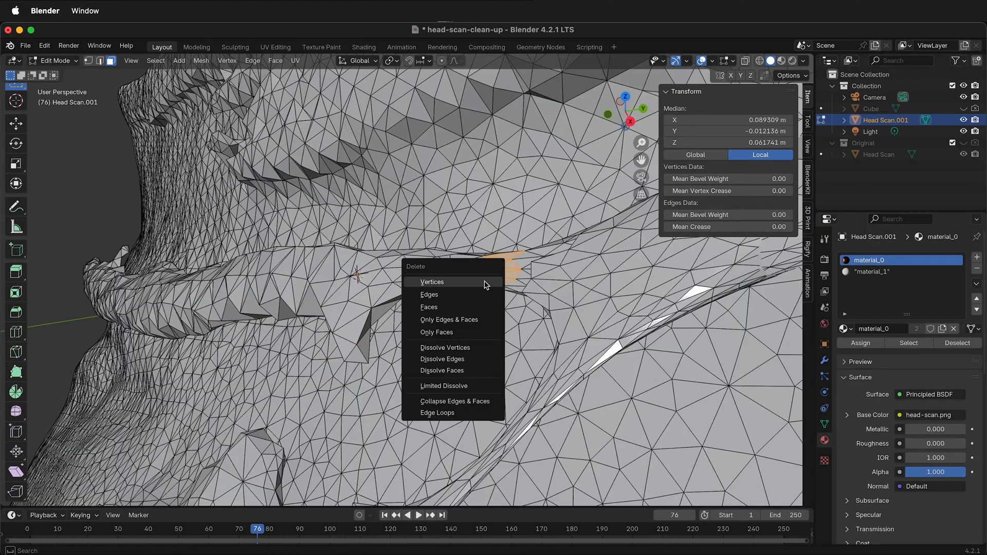
click(431, 282)
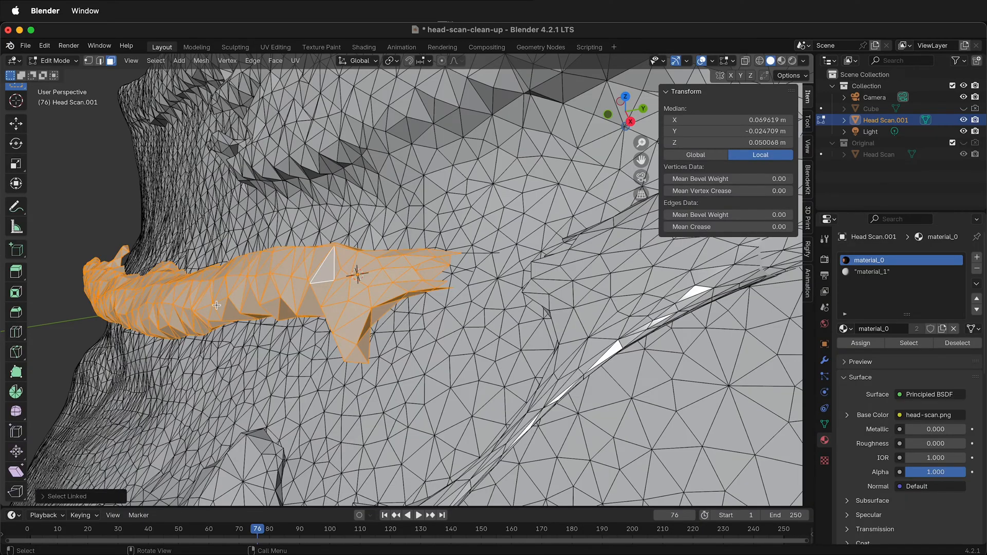
key(x)
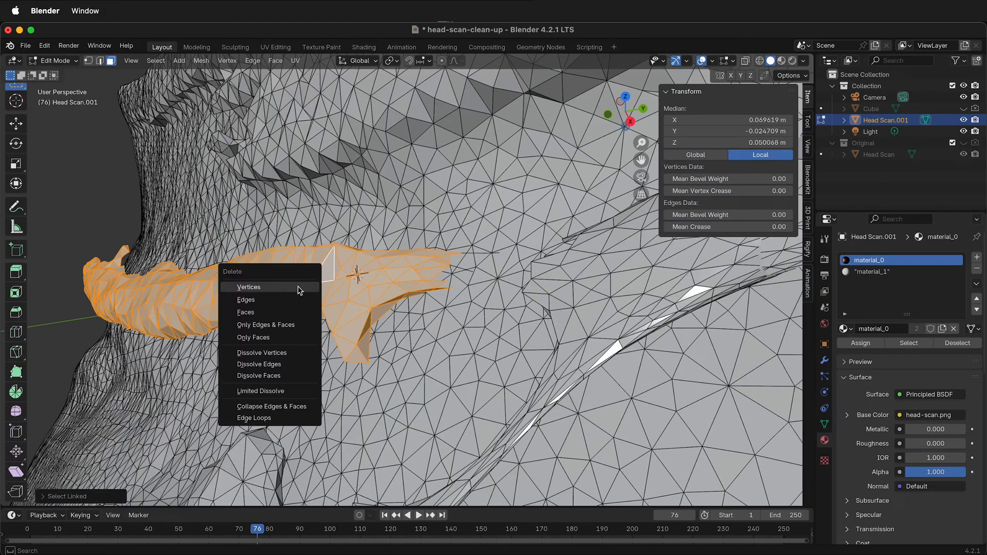
click(249, 287)
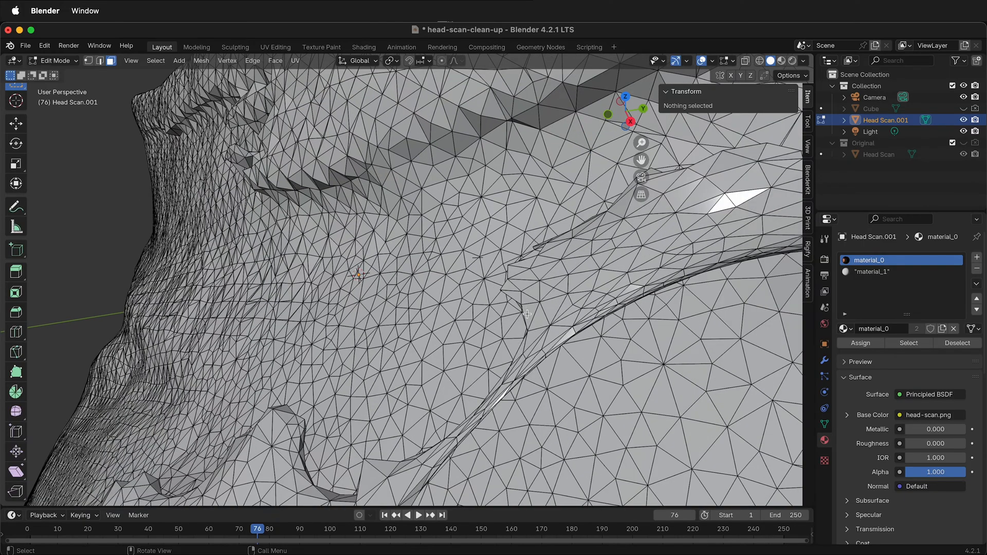
click(542, 345)
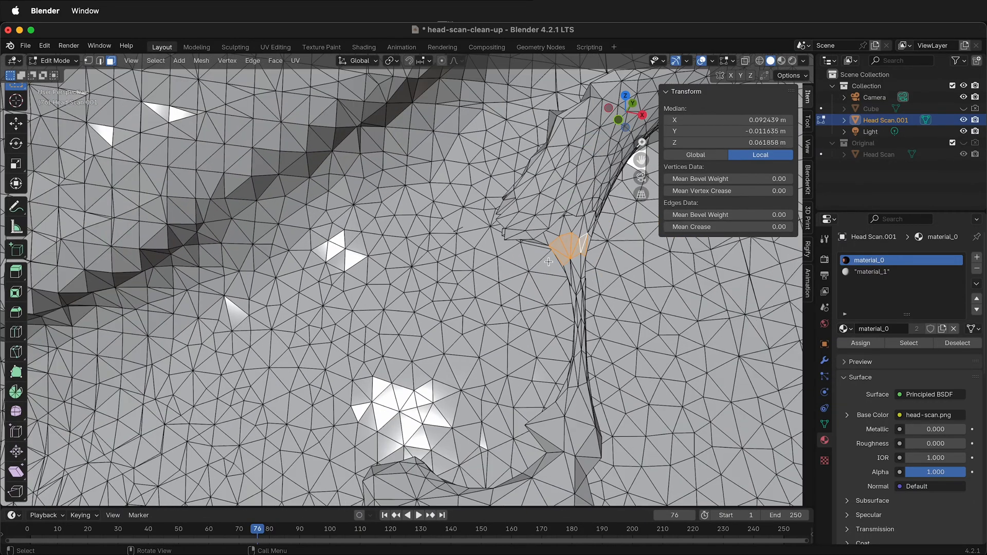
key(X)
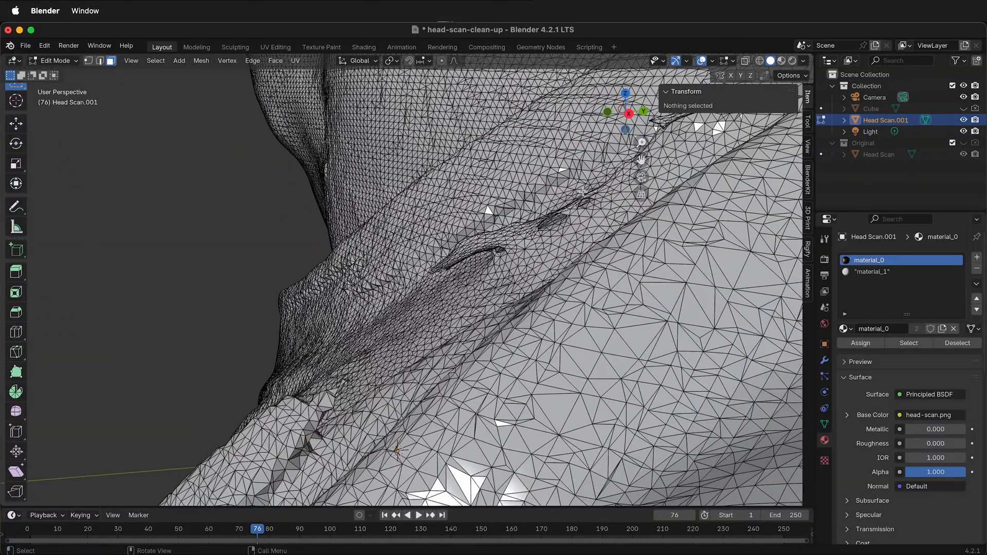
mouse_move(584, 220)
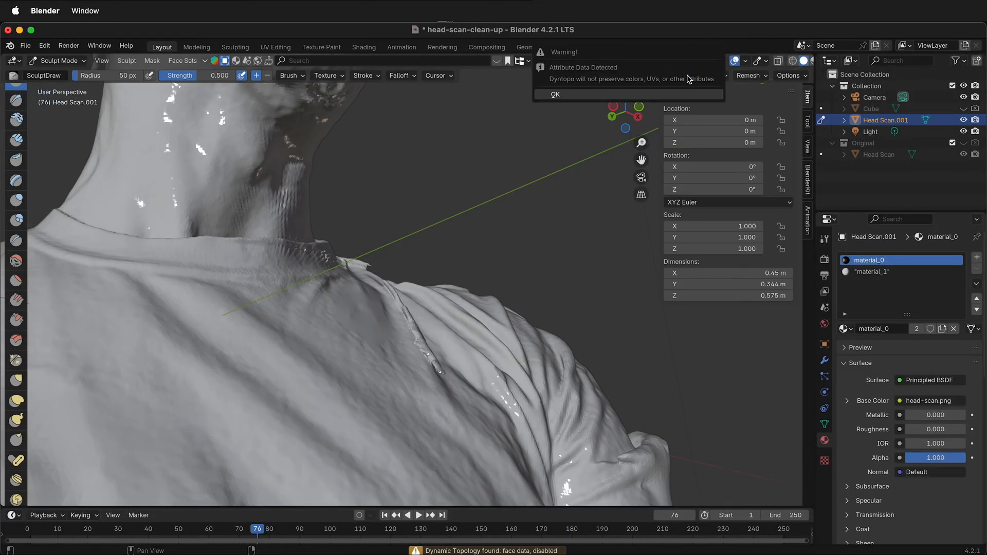
- Dismiss the Dyntopo warning and smooth the crease and ridge atop the shoulder fold
click(555, 94)
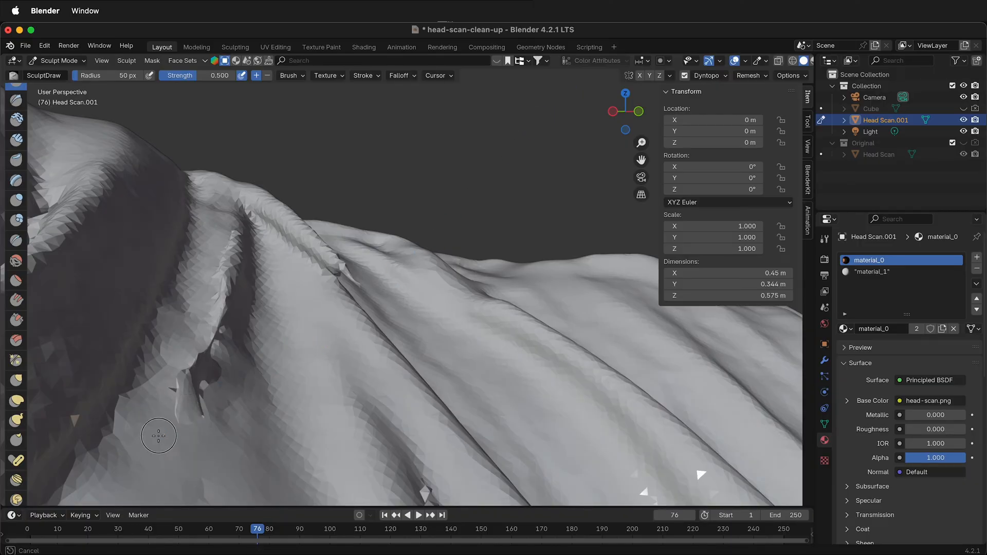
drag(159, 435, 196, 432)
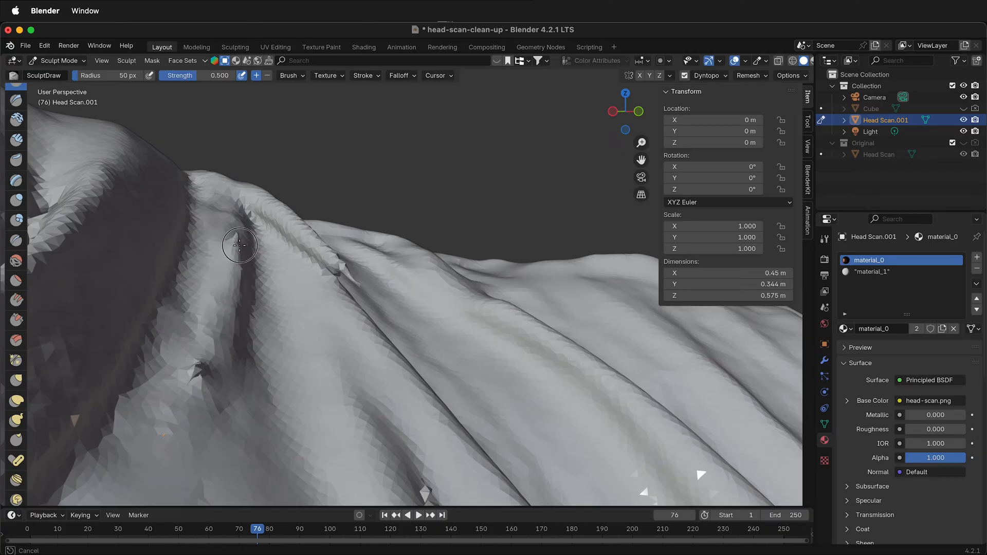
drag(239, 244, 193, 379)
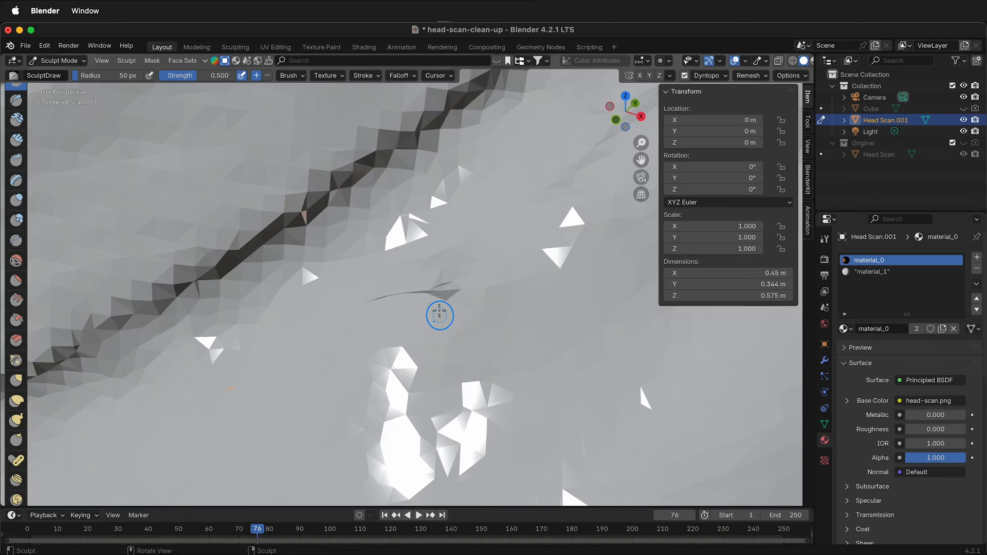
- In Edit Mode, delete the small stray shoulder flap and select the whole mesh
key(Tab)
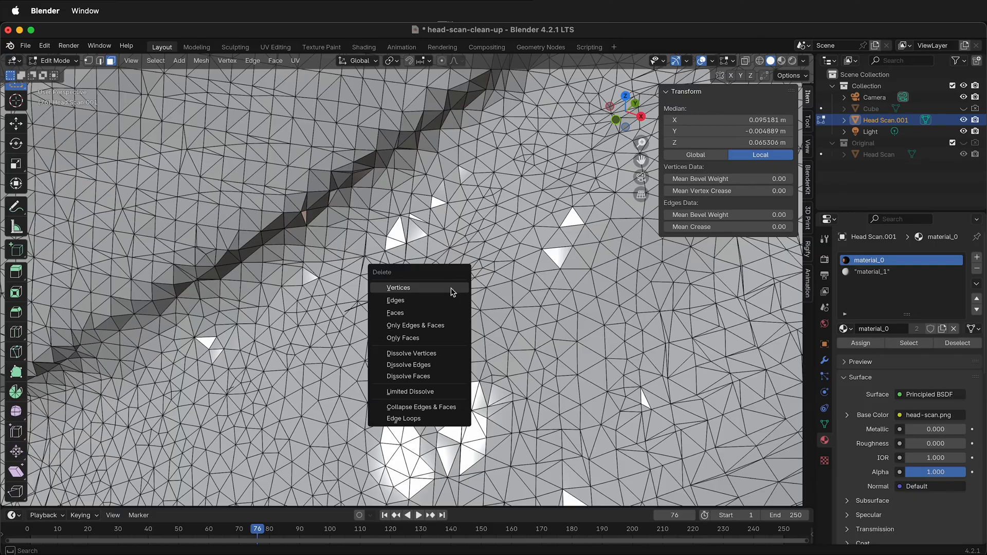
click(398, 288)
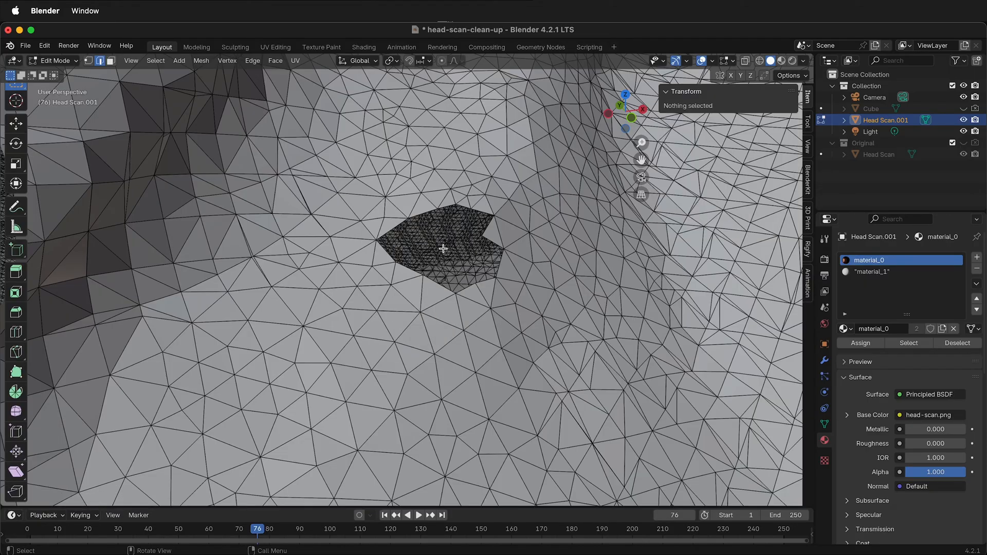
key(a)
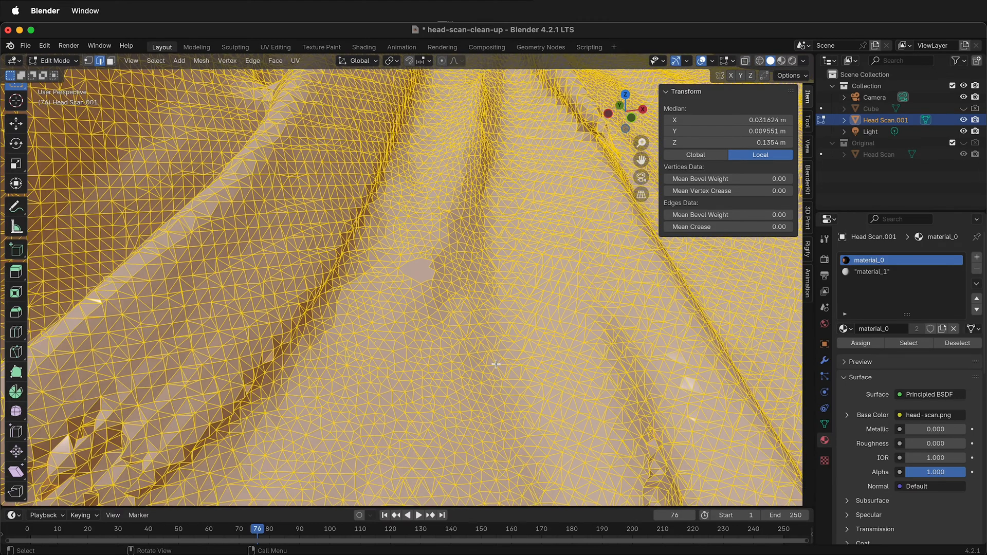
- Switch back to Sculpt Mode and smooth the pitted surface around the ear
click(54, 61)
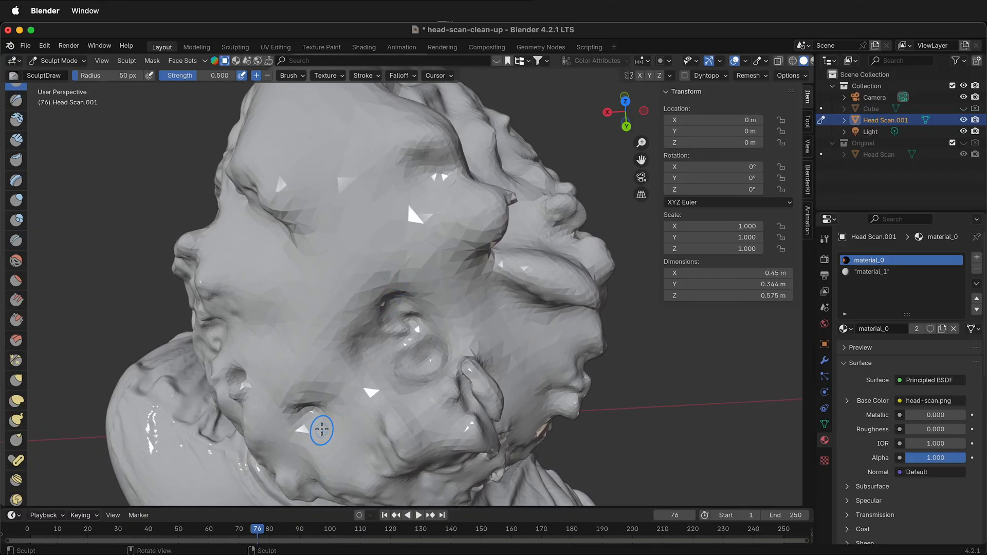
mouse_move(306, 406)
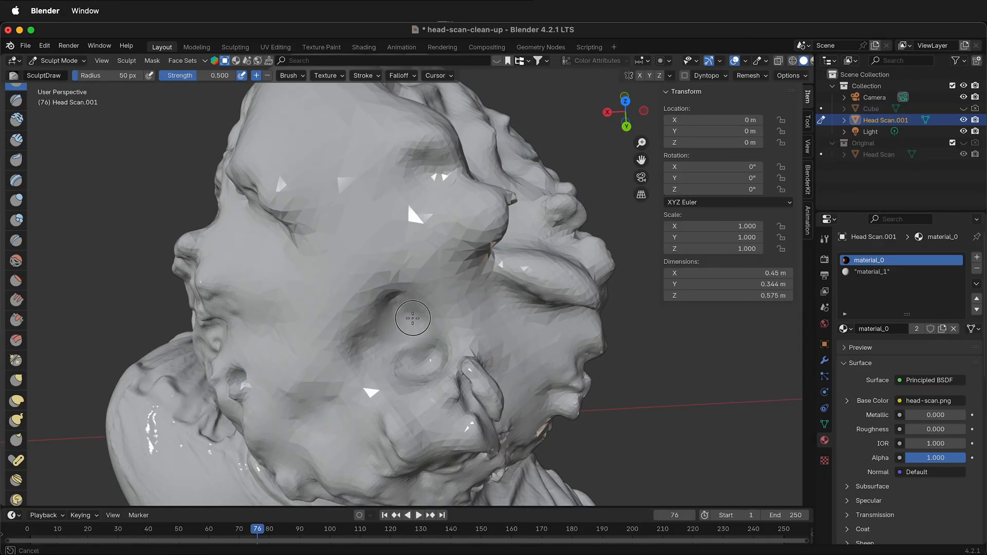
drag(413, 318, 444, 327)
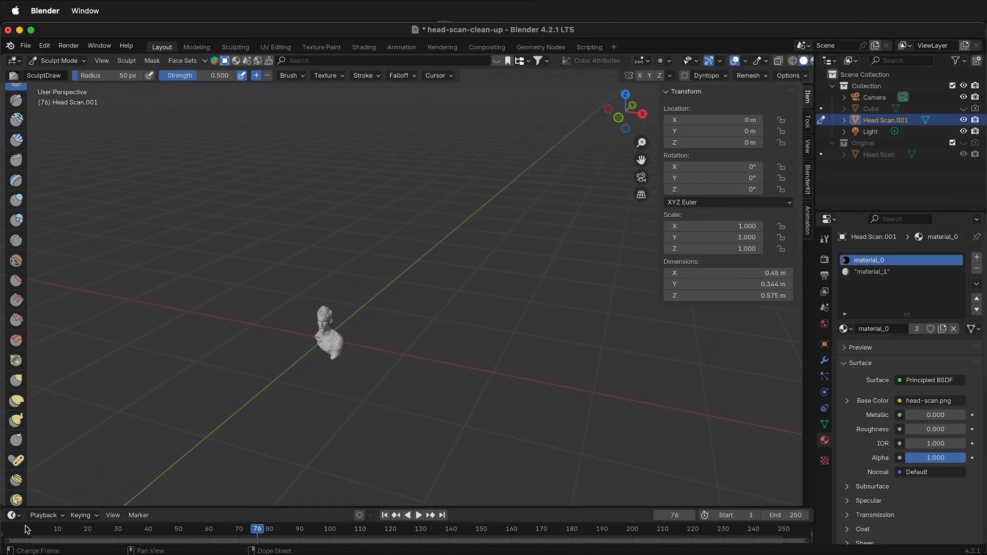
- Frame the bust with Frame Selected and re-enter Sculpt Mode, accepting the Dyntopo warning
key(Tab)
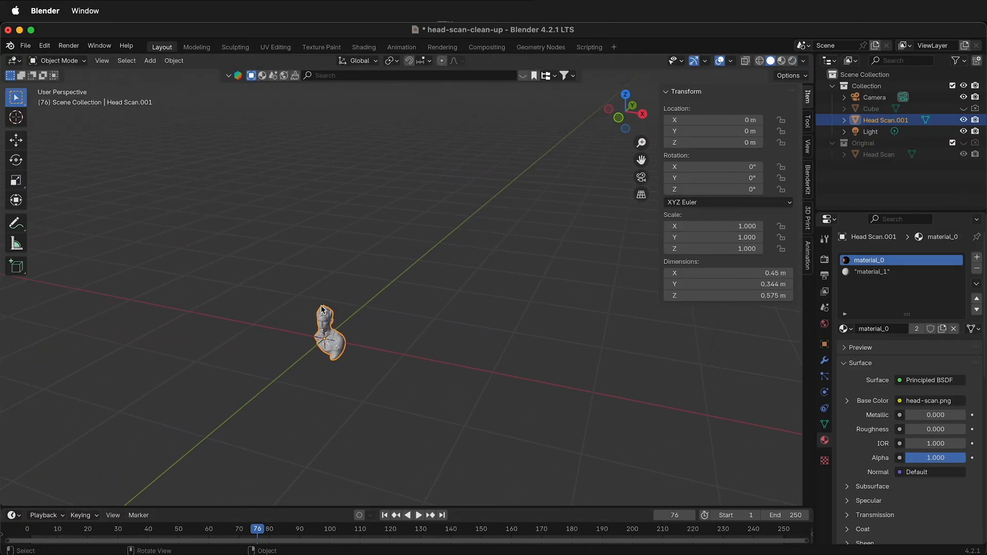
click(101, 61)
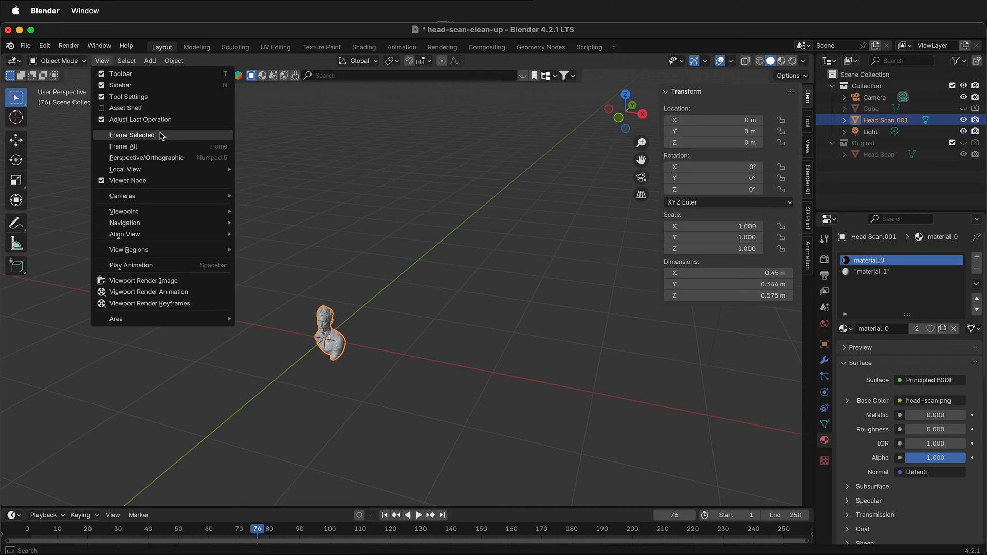
click(131, 134)
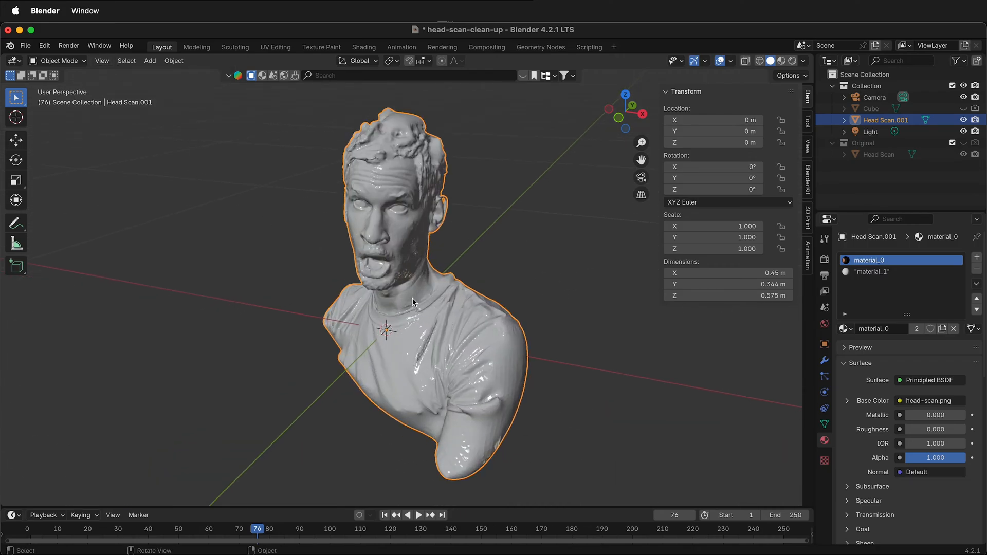
click(57, 60)
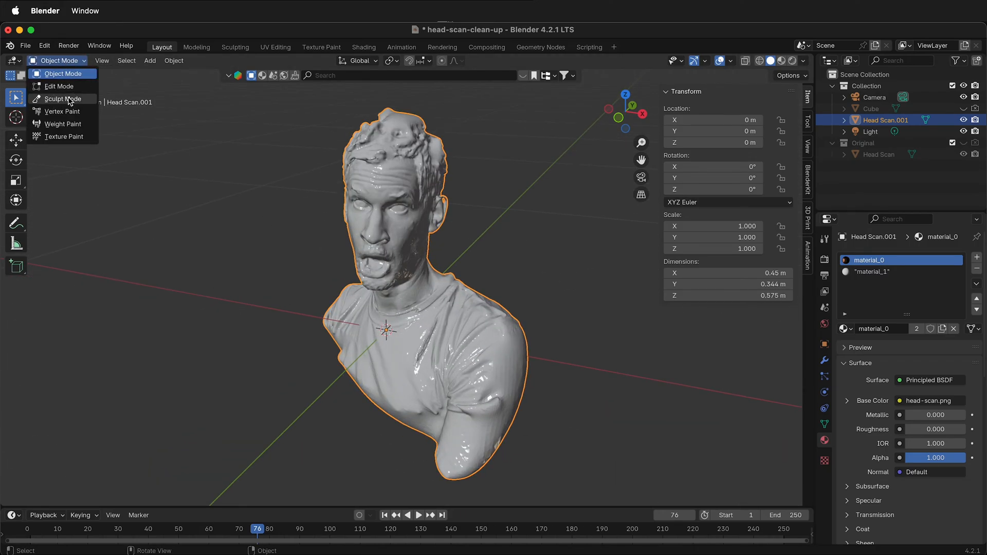
click(62, 98)
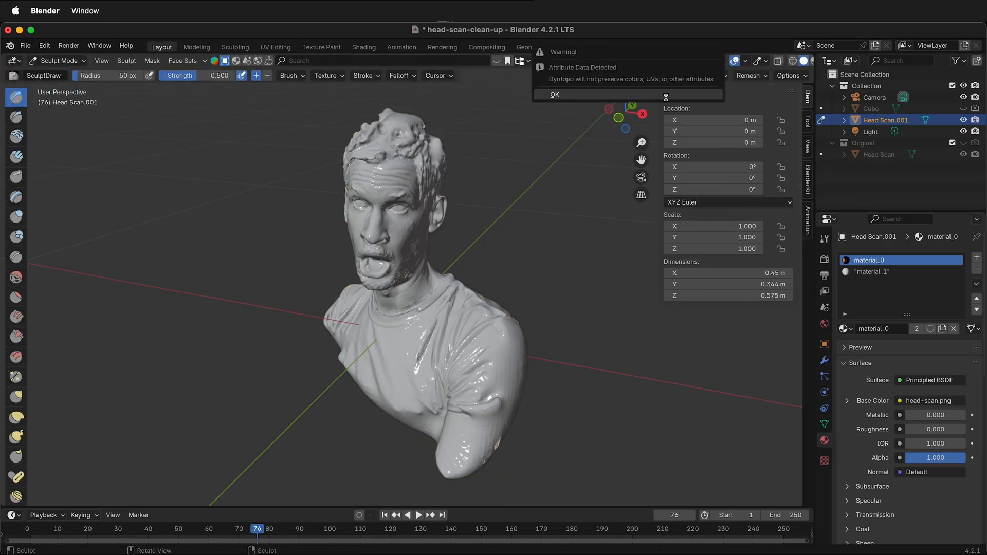
click(555, 94)
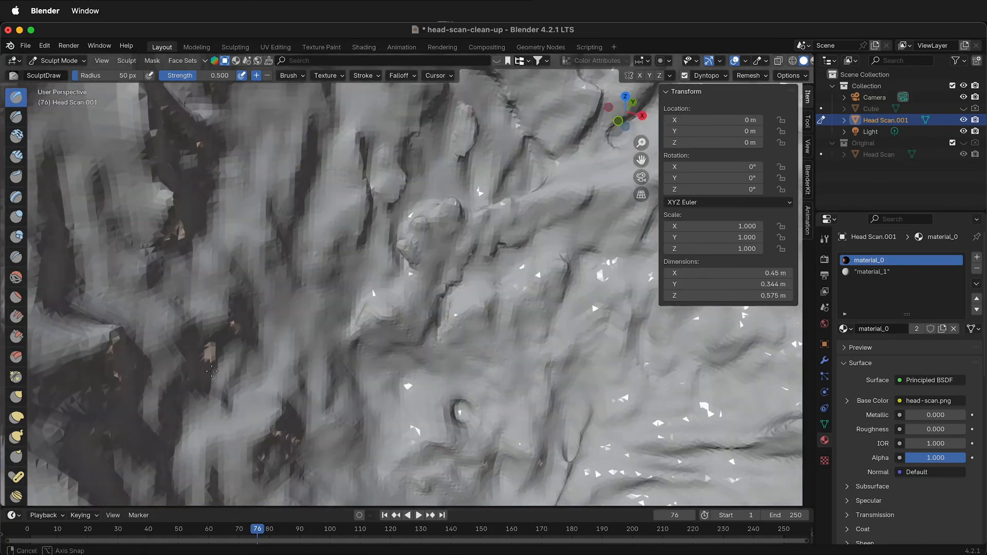
- Fill and smooth the hair cavities on the crown, side and back of the head
drag(210, 370, 401, 194)
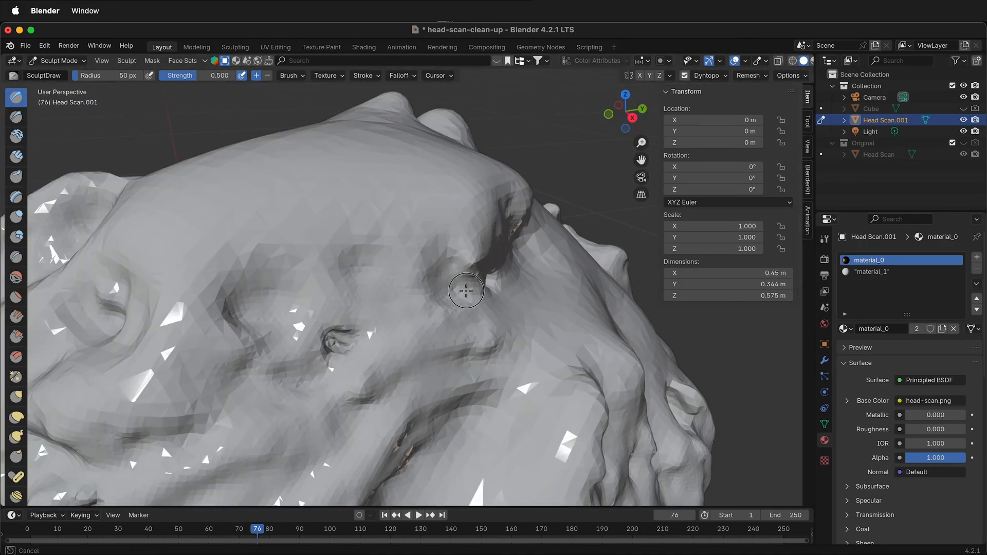
drag(466, 290, 284, 364)
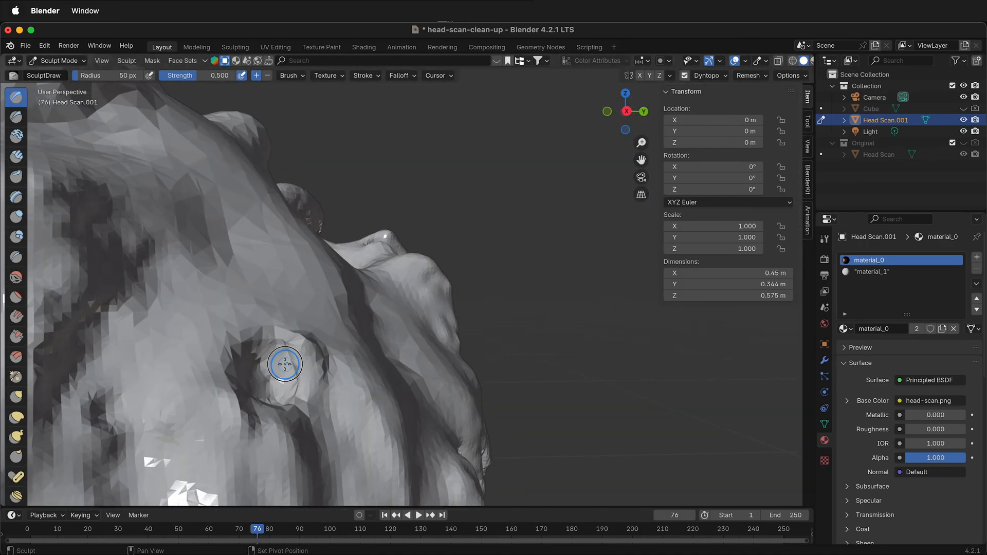
drag(284, 364, 401, 386)
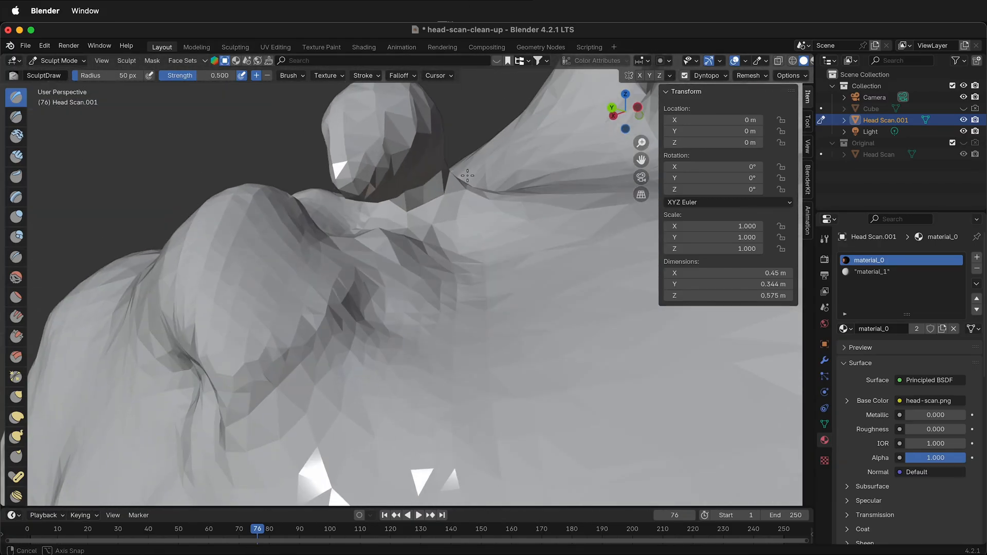
drag(466, 176, 522, 308)
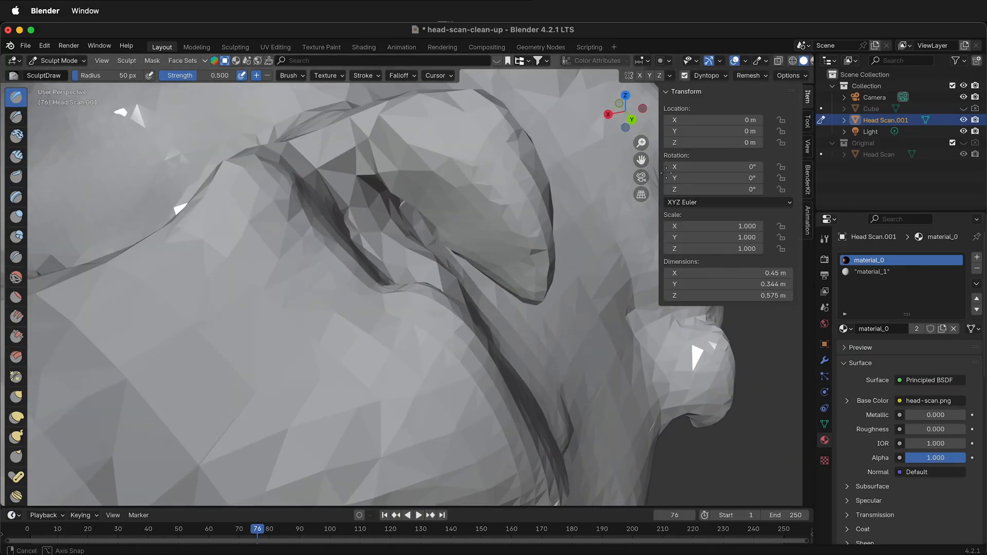
drag(378, 283, 409, 271)
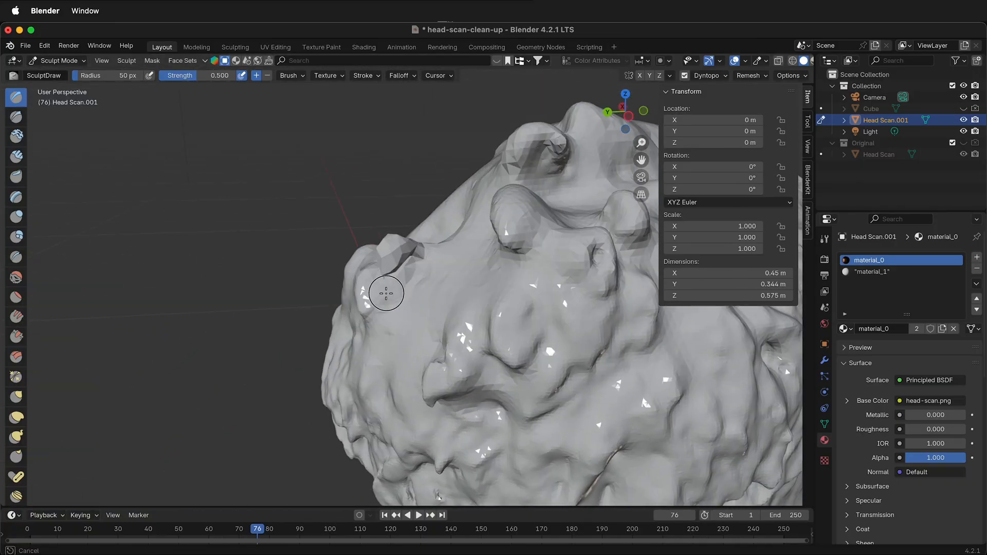
drag(387, 293, 493, 290)
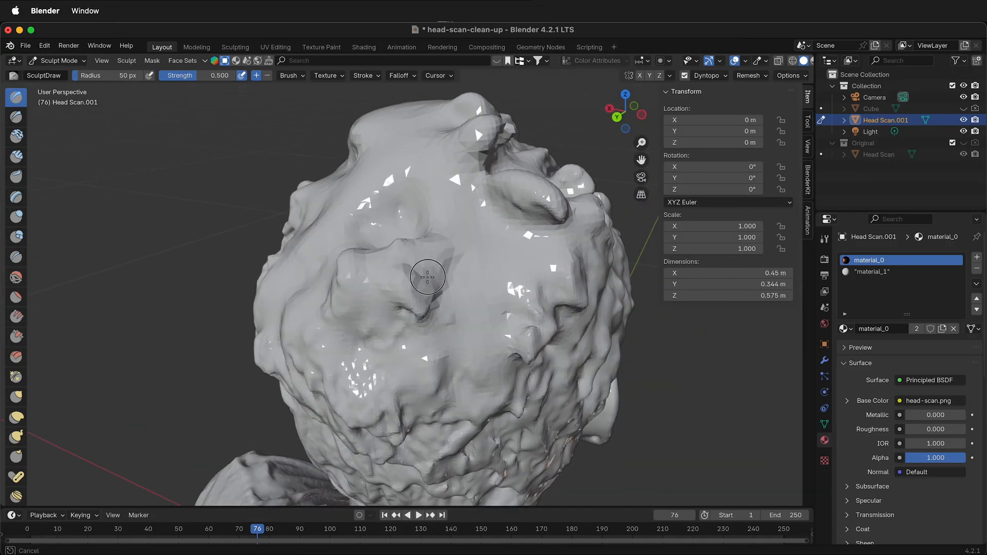
drag(428, 277, 411, 212)
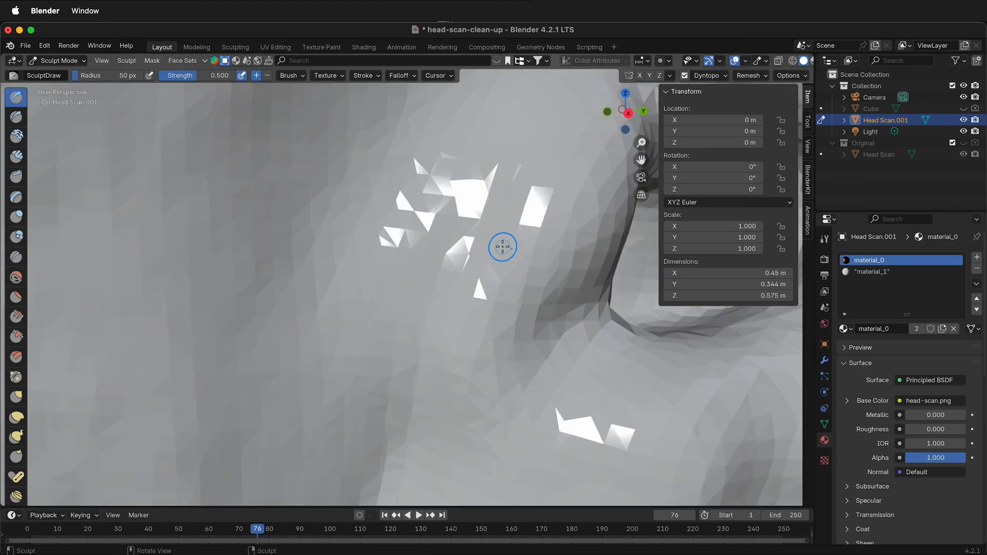
- Fill the hair hollow, then build up the ear opening, ragged rim, gaps and ear-head groove
drag(503, 252, 436, 261)
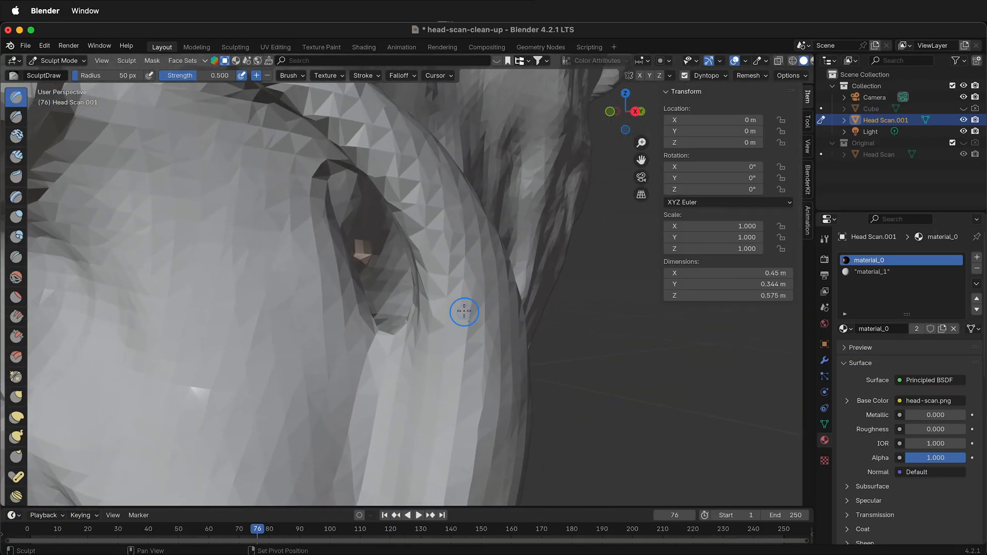
drag(463, 311, 329, 221)
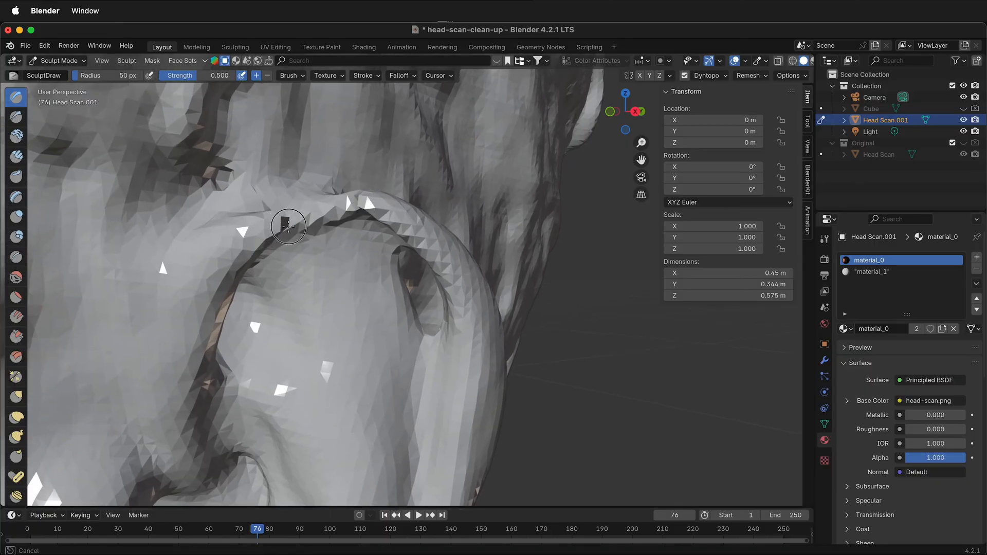
drag(289, 227, 284, 263)
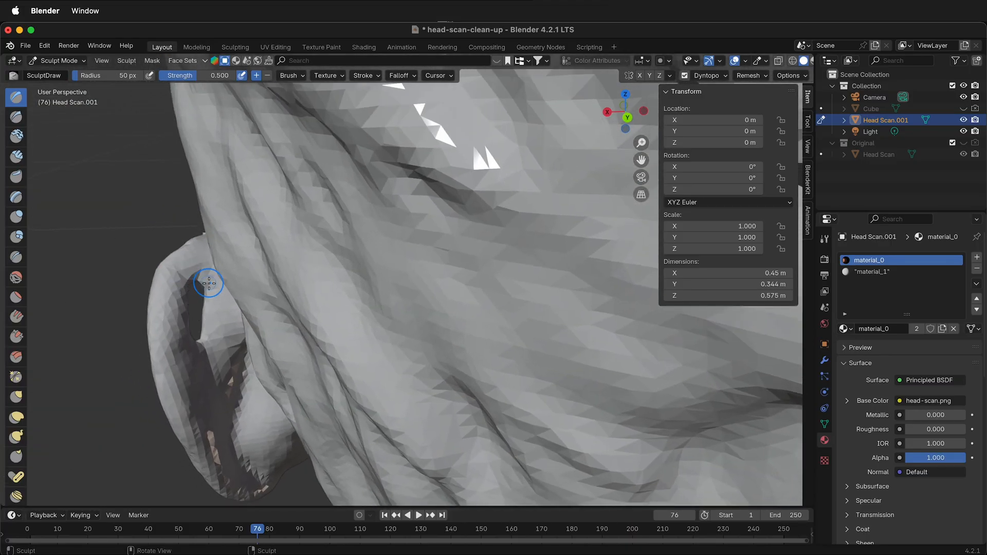
drag(208, 283, 200, 336)
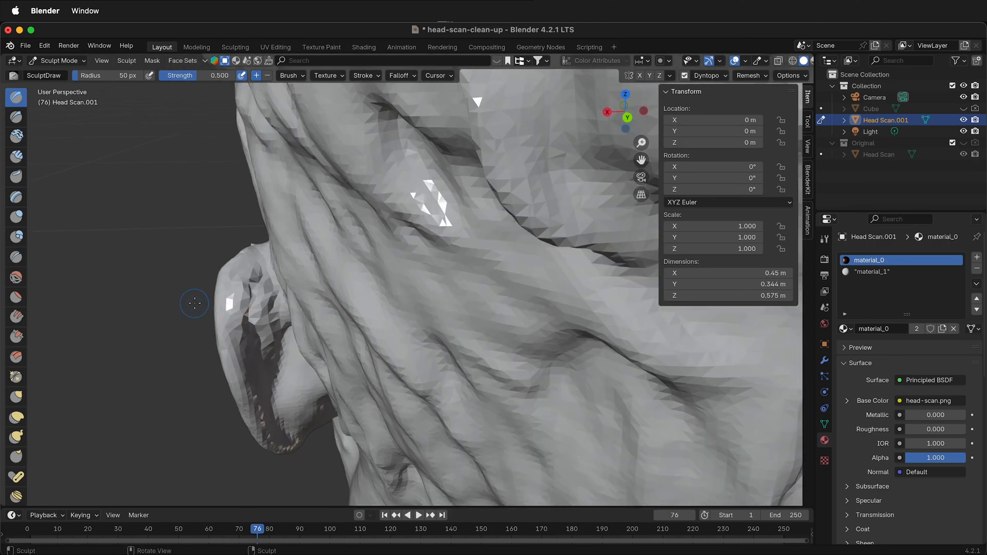
drag(377, 252, 542, 272)
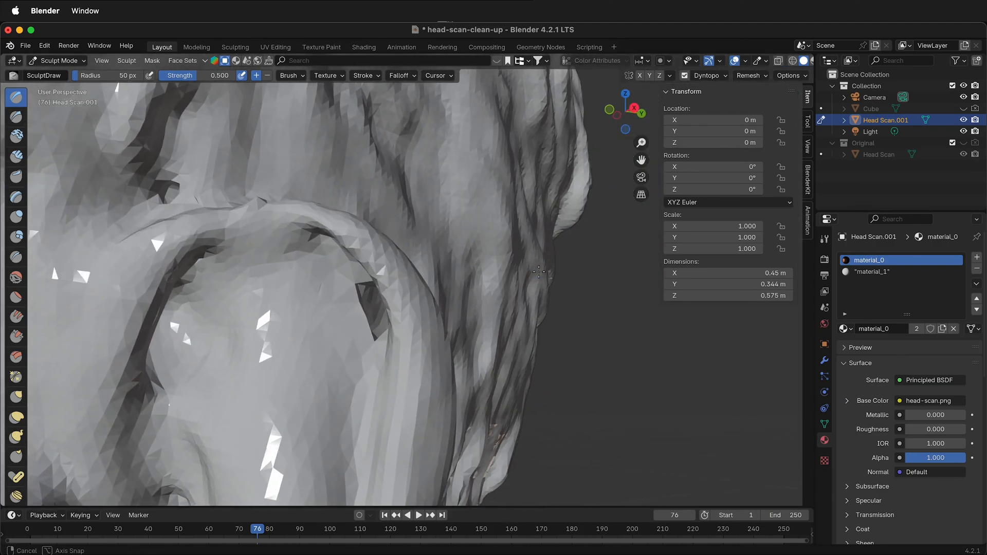
drag(535, 271, 598, 227)
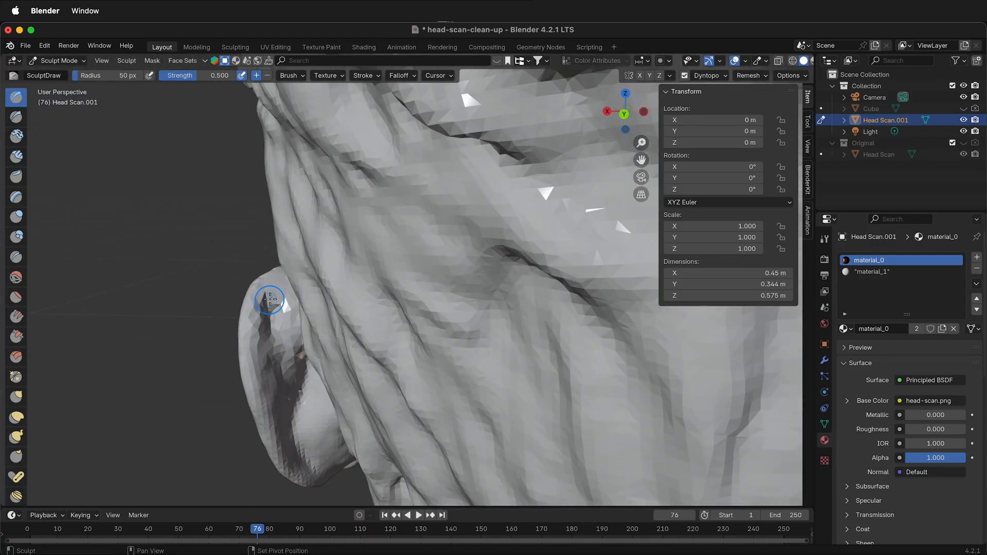
drag(271, 299, 491, 345)
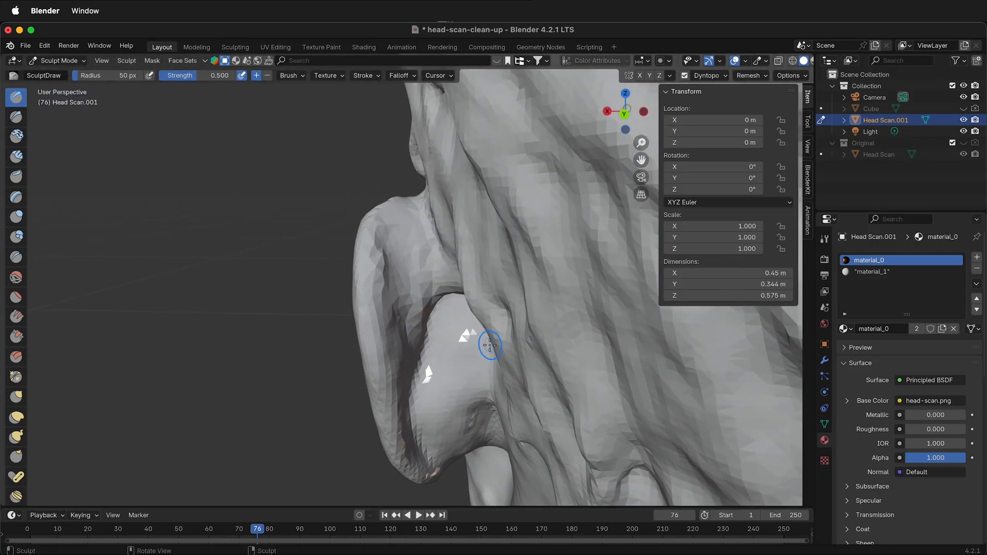
drag(491, 344, 576, 320)
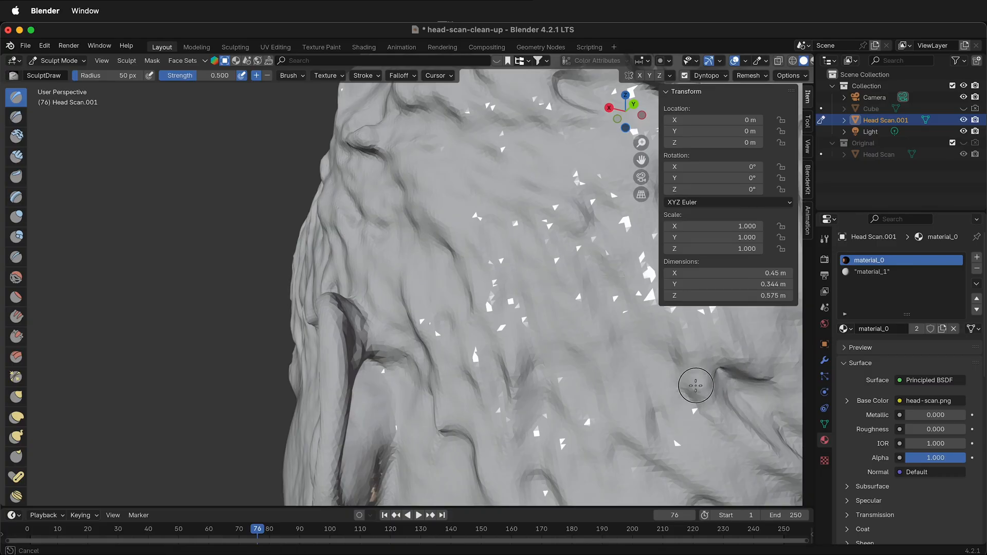
- Smooth the rough hair behind the ear and the ridges on the back of the head
drag(693, 384, 620, 344)
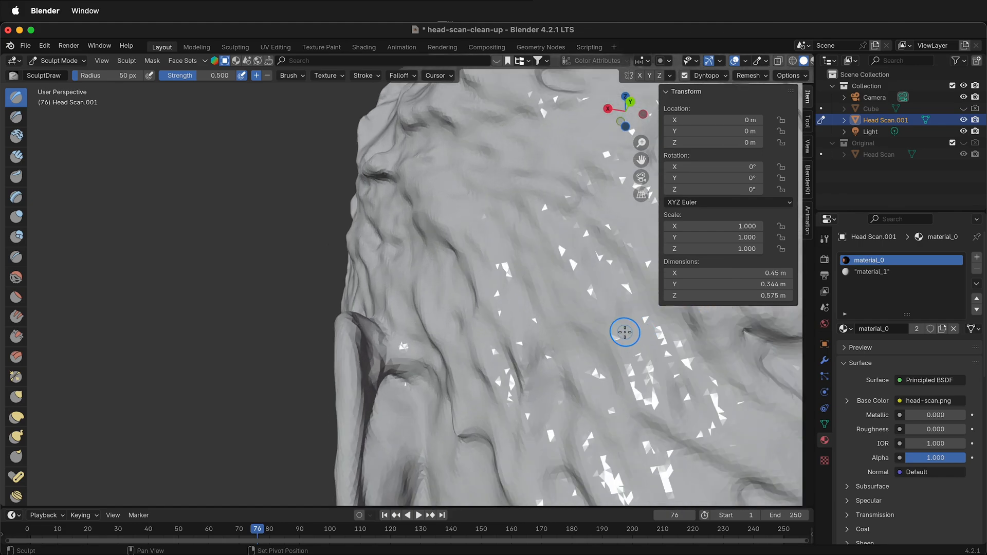
drag(623, 331, 521, 342)
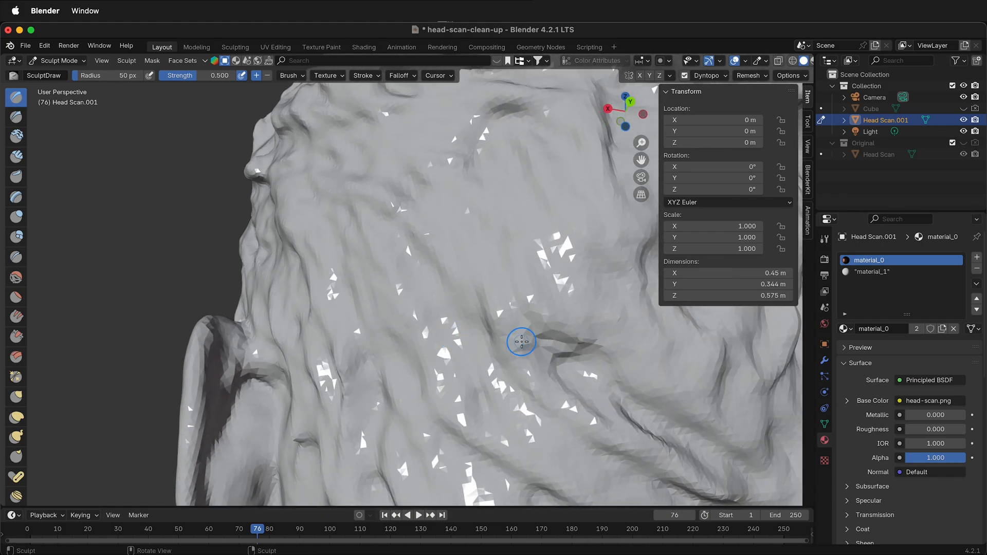
drag(521, 342, 485, 317)
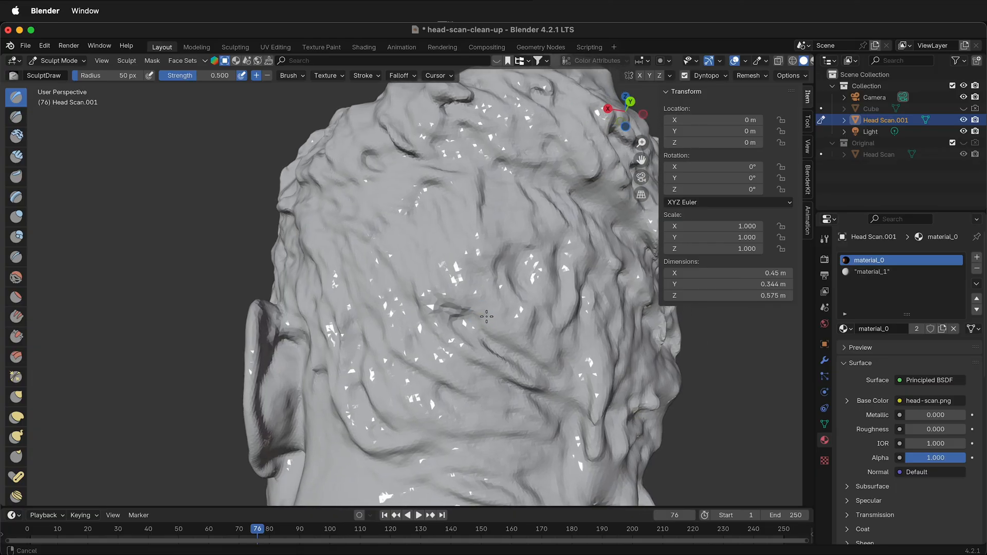